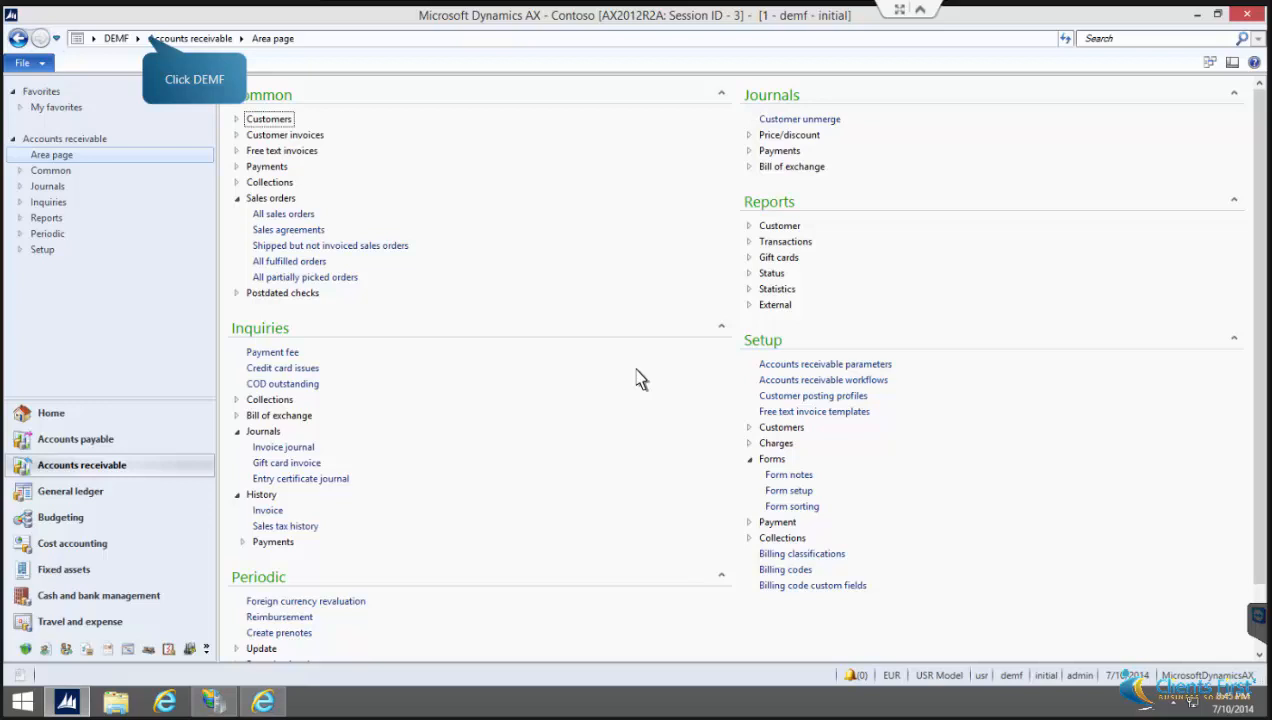
mouse_move(165, 87)
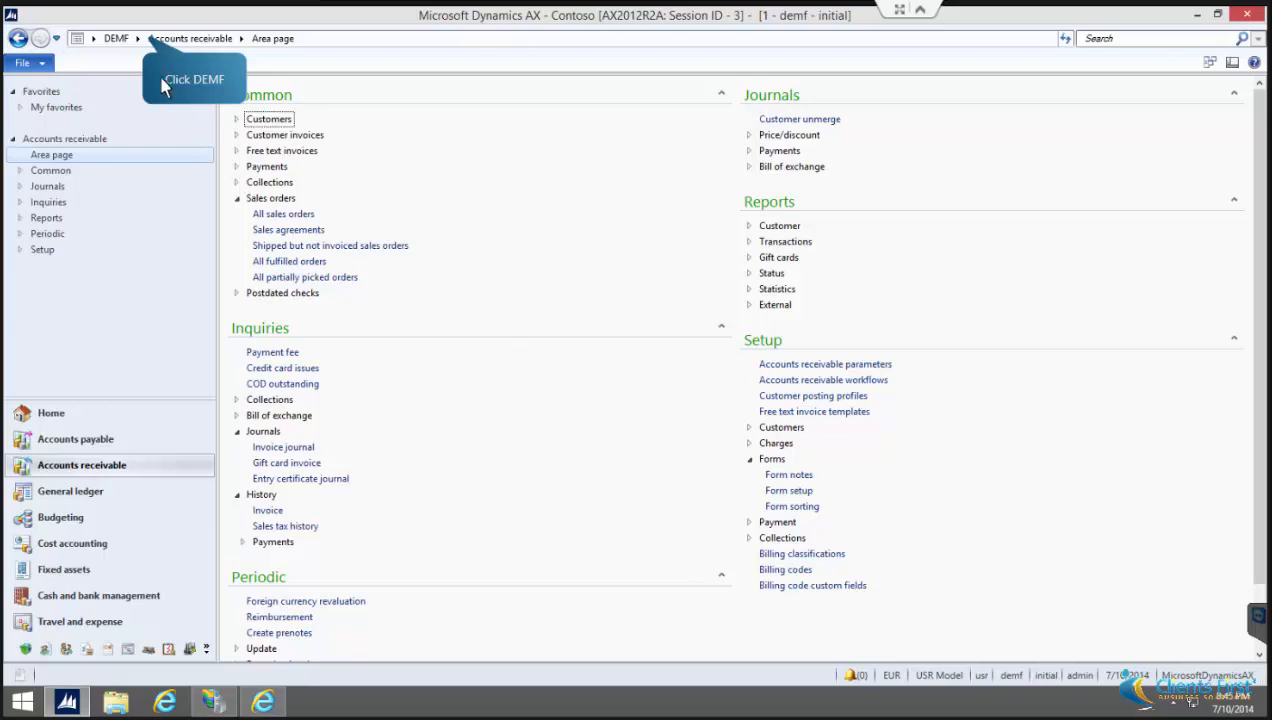
Step: From All sales orders, create a new sales order for customer DE-016, Southridge Video
left_click(116, 38)
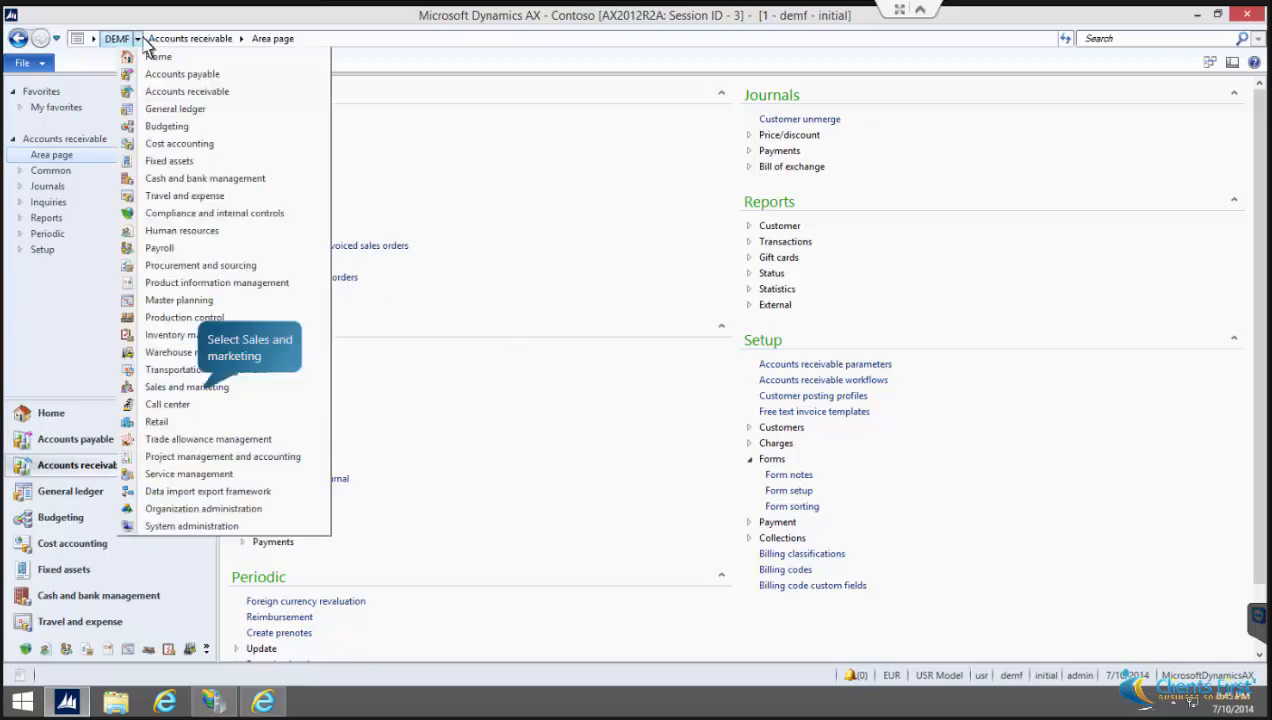
mouse_move(186, 387)
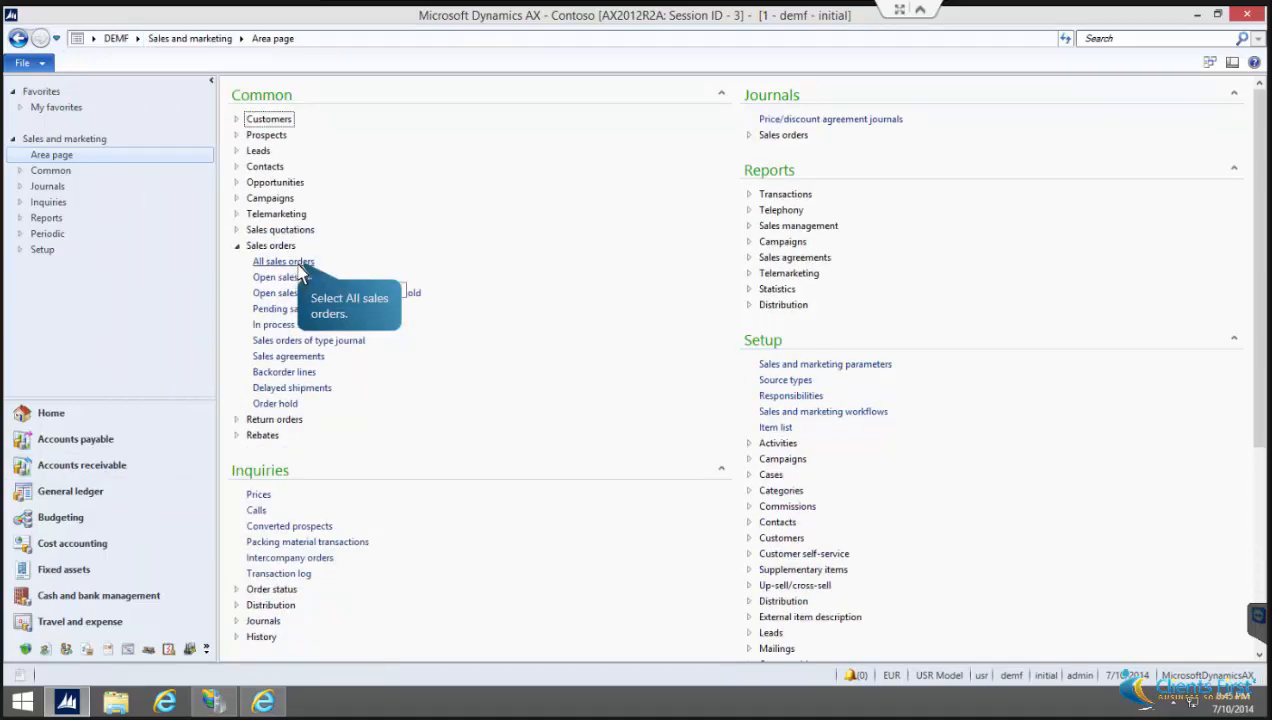
left_click(283, 261)
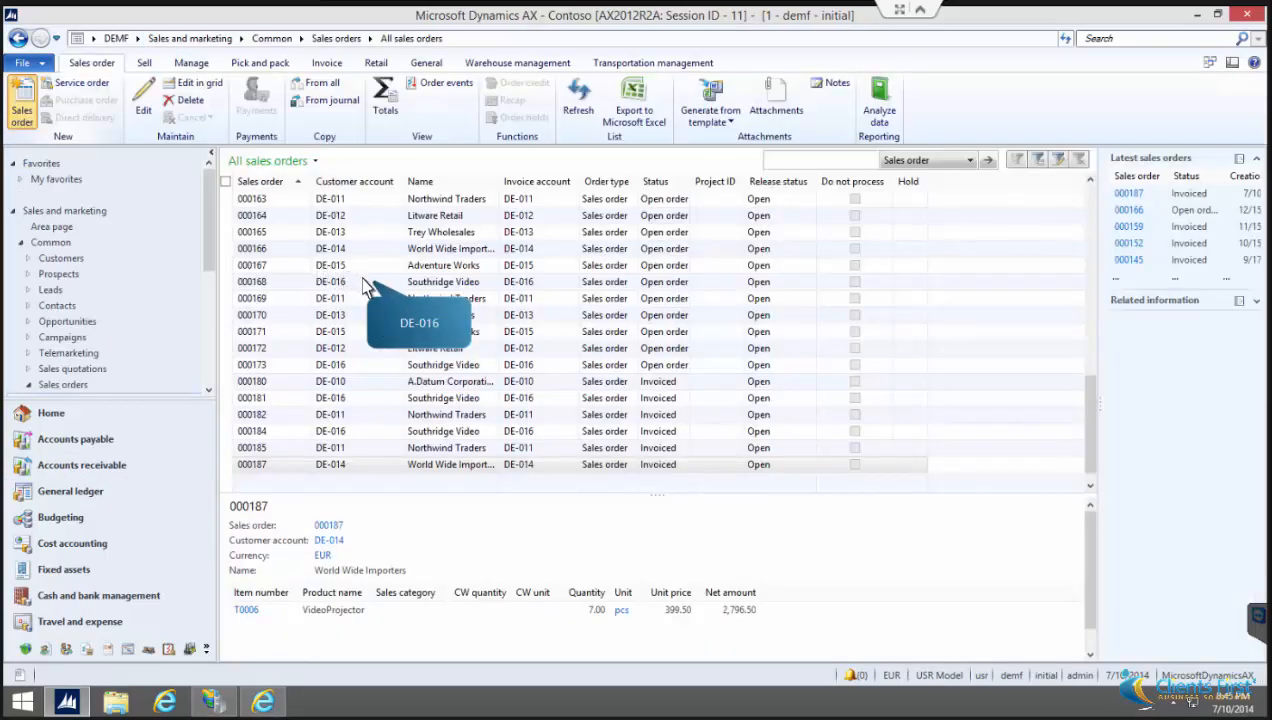
left_click(21, 95)
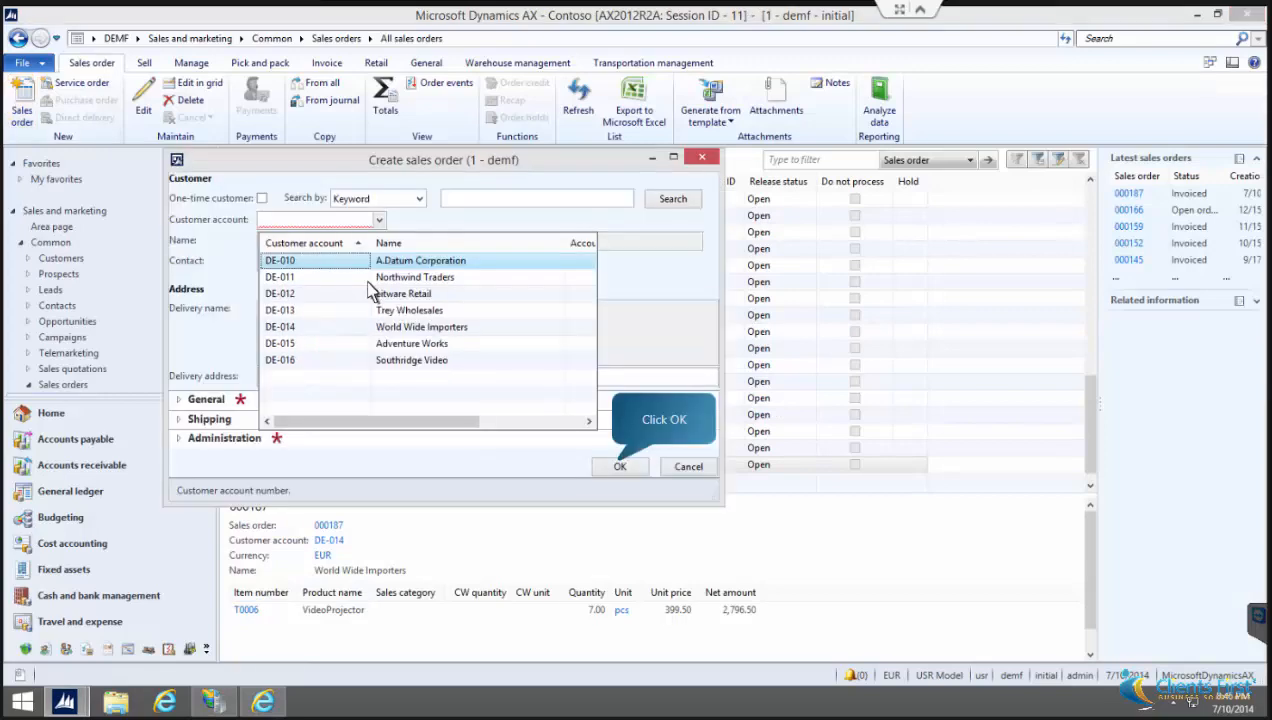
left_click(279, 360)
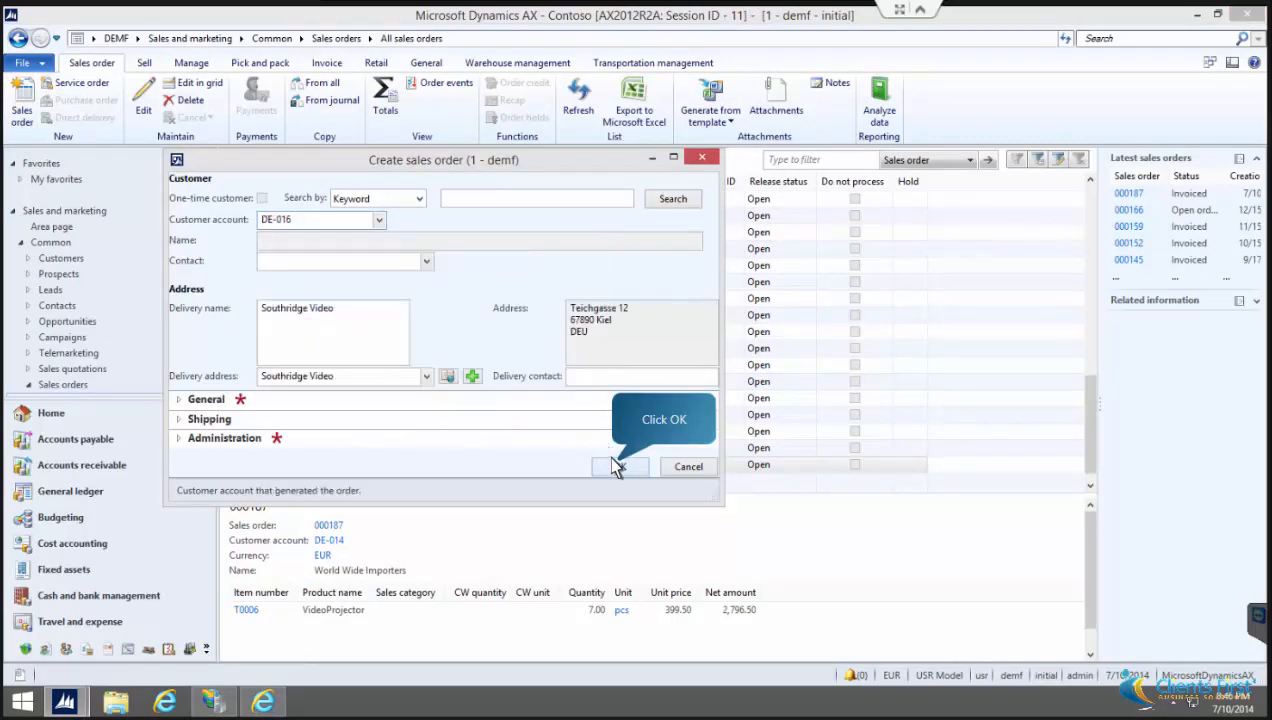
Step: Create order 000188 and save a line for 2 pcs of T0006 VideoProjector
left_click(617, 466)
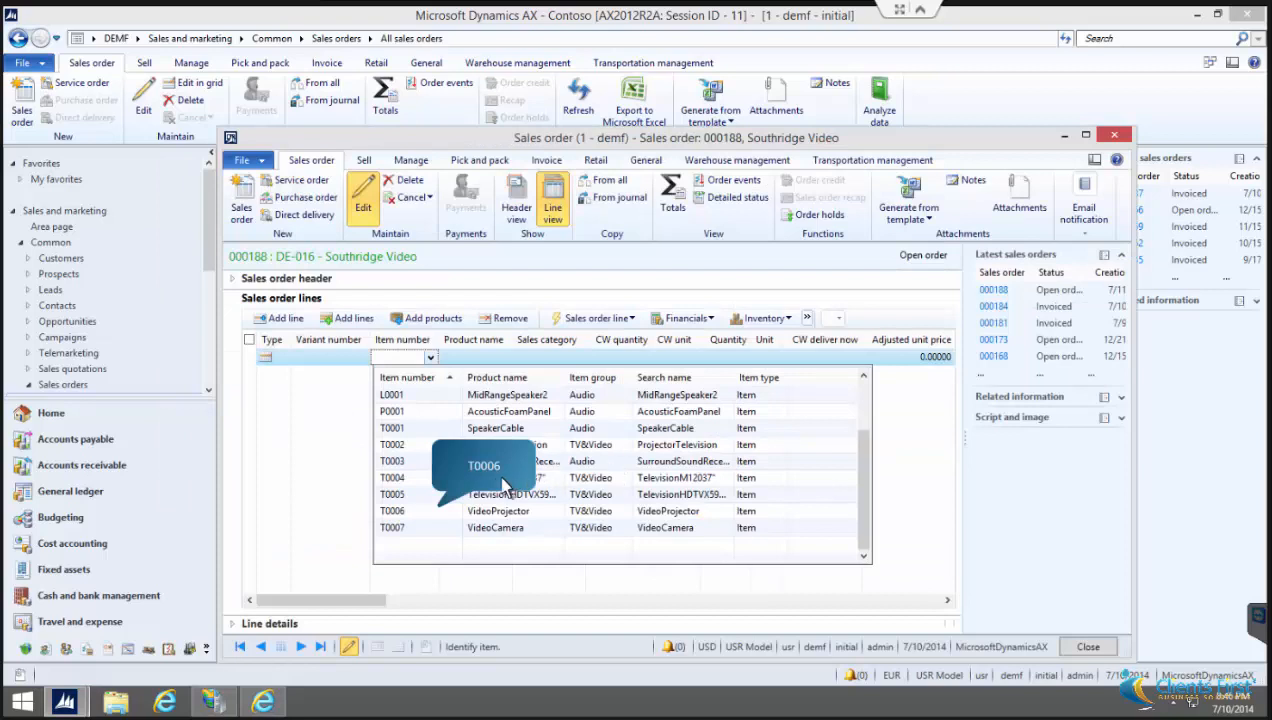
mouse_move(435, 515)
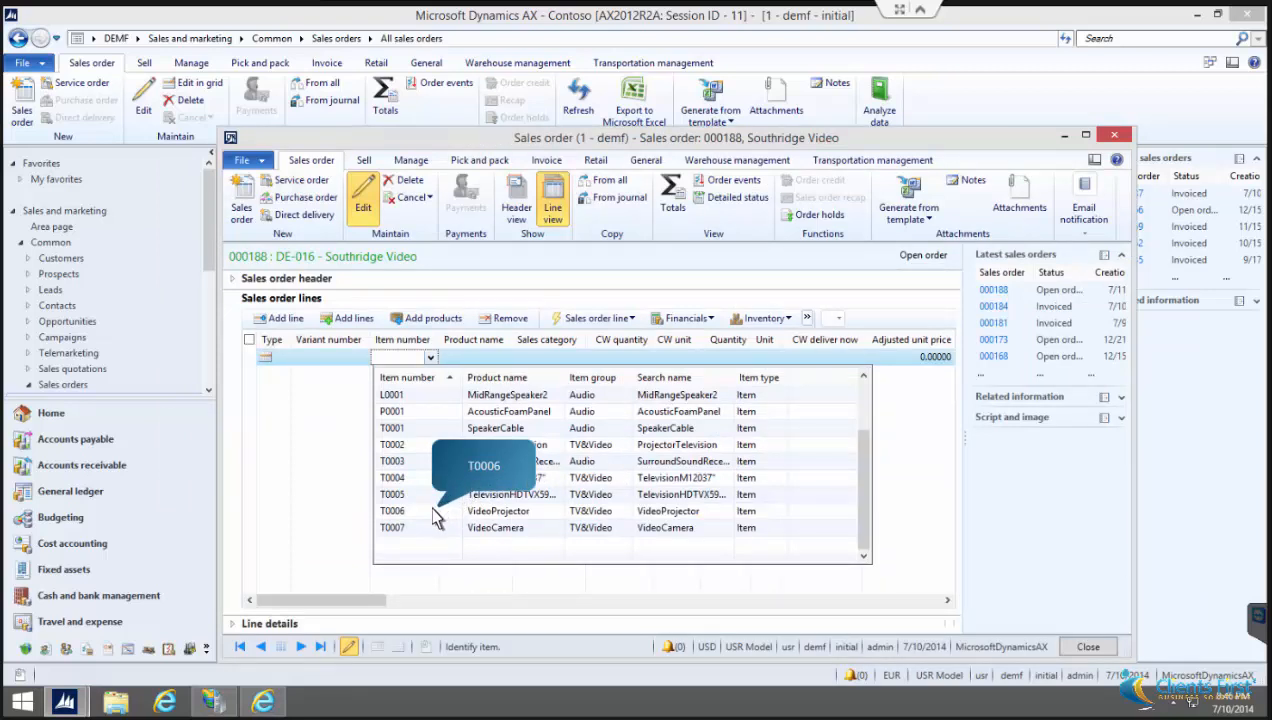
left_click(391, 510)
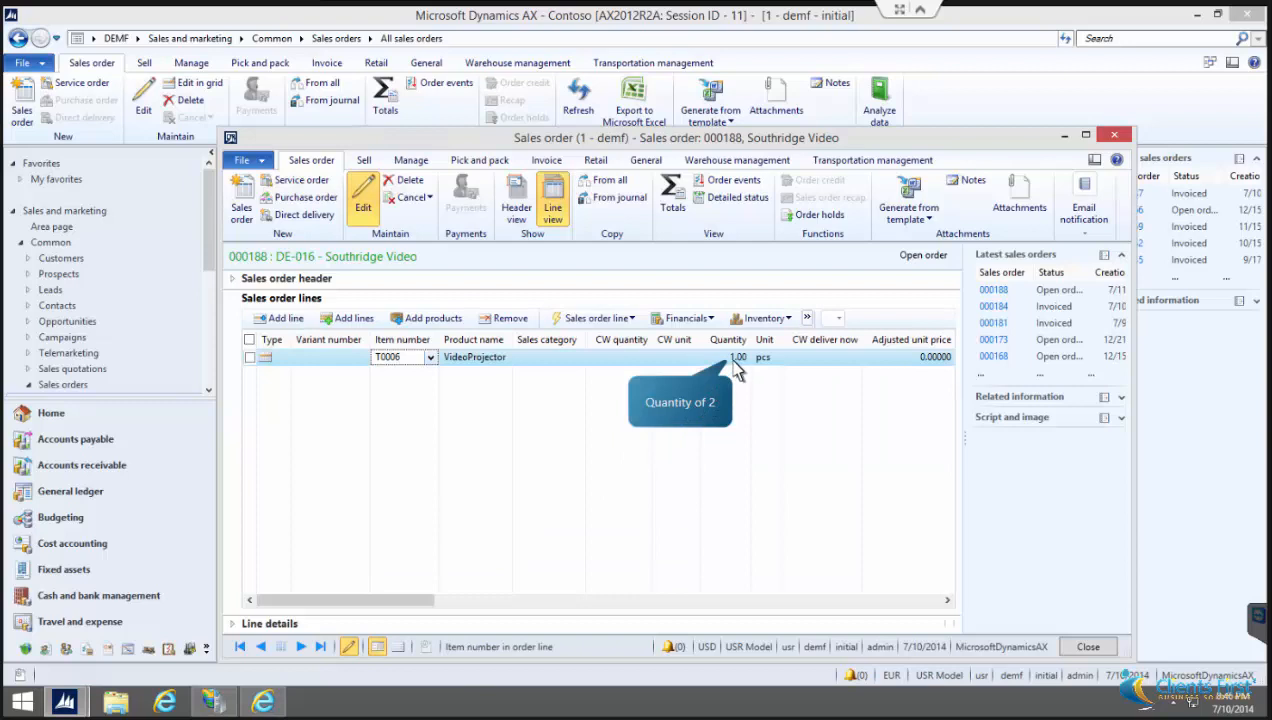
left_click(245, 160)
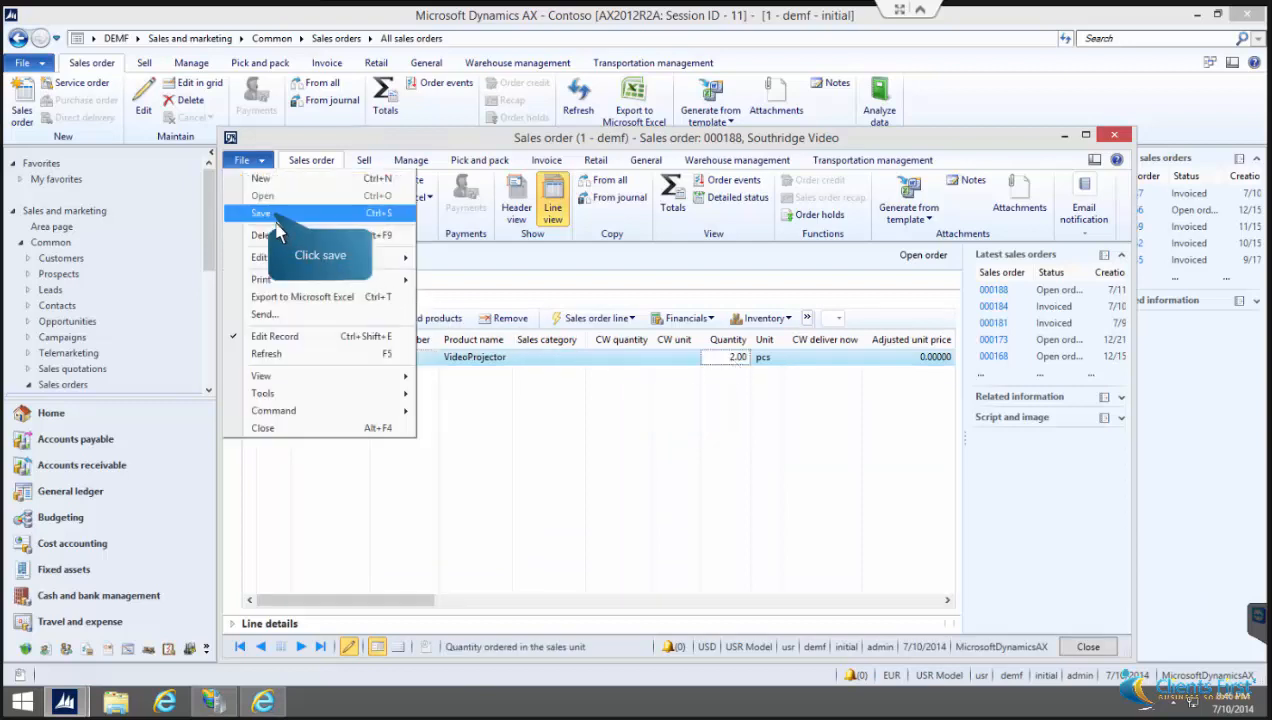
left_click(261, 213)
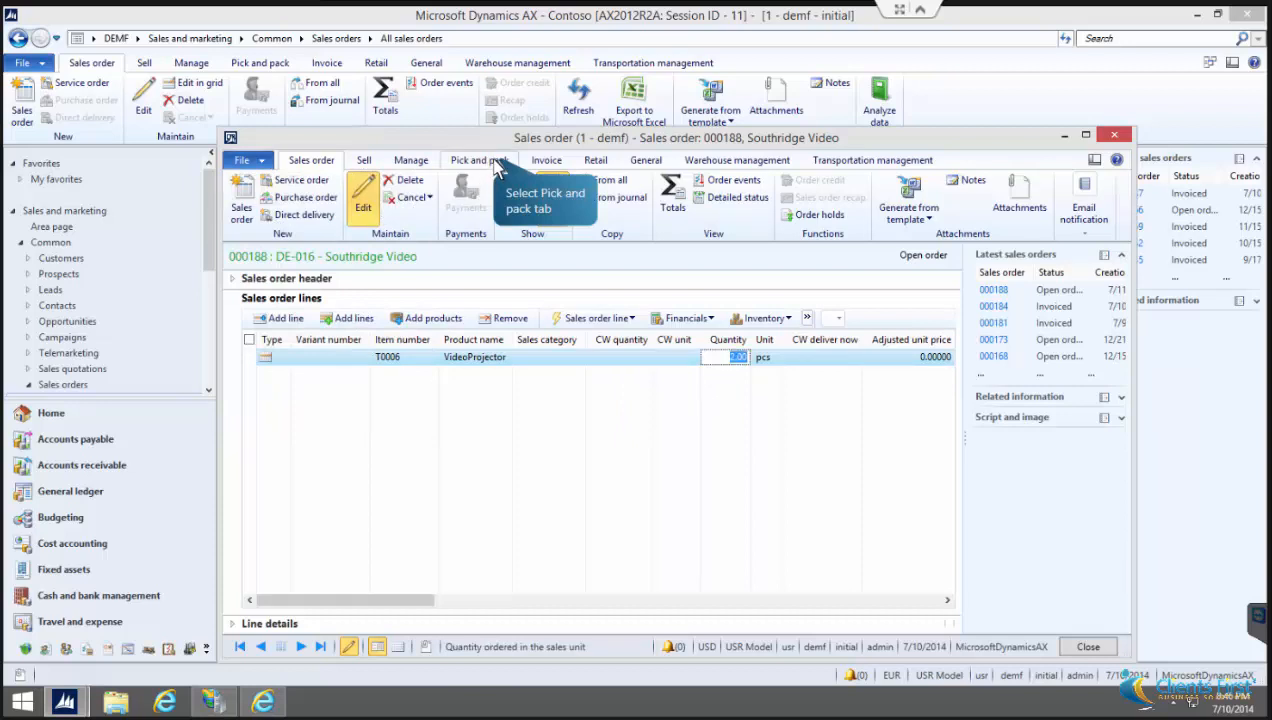
Step: Open packing slip posting for order 000188 with Quantity set to Packing slip, showing line update options
left_click(479, 160)
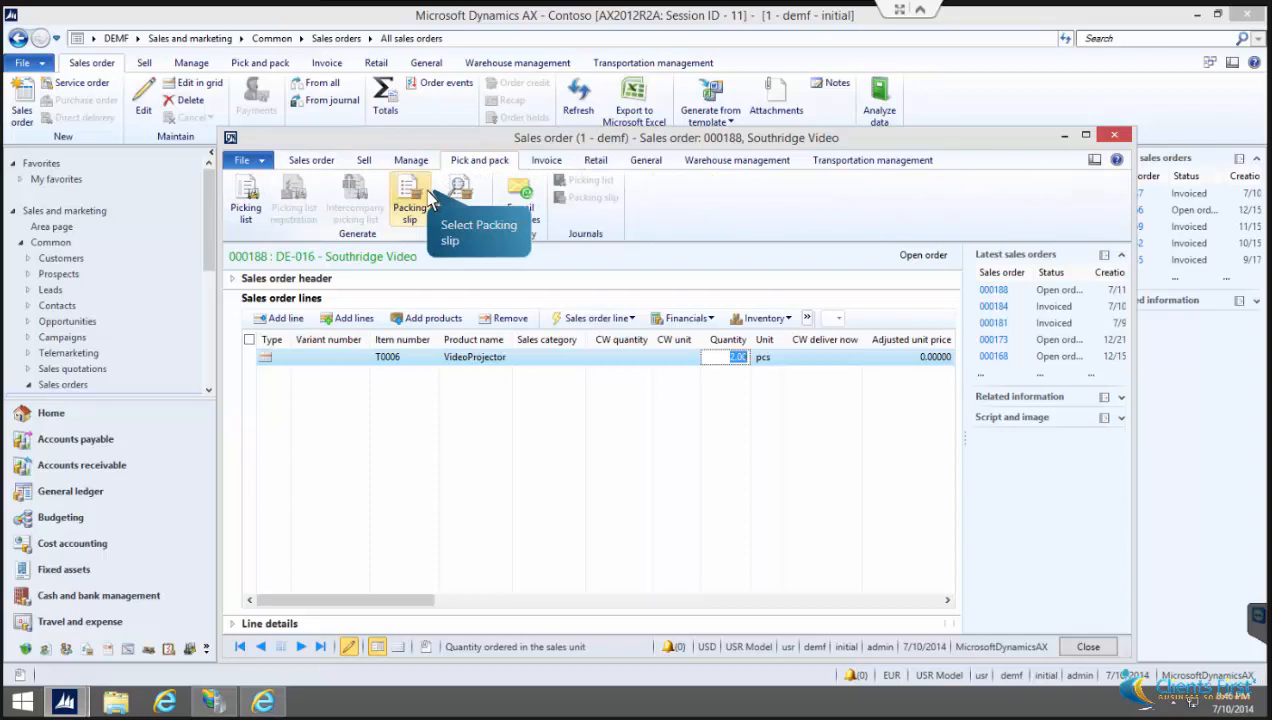
left_click(409, 200)
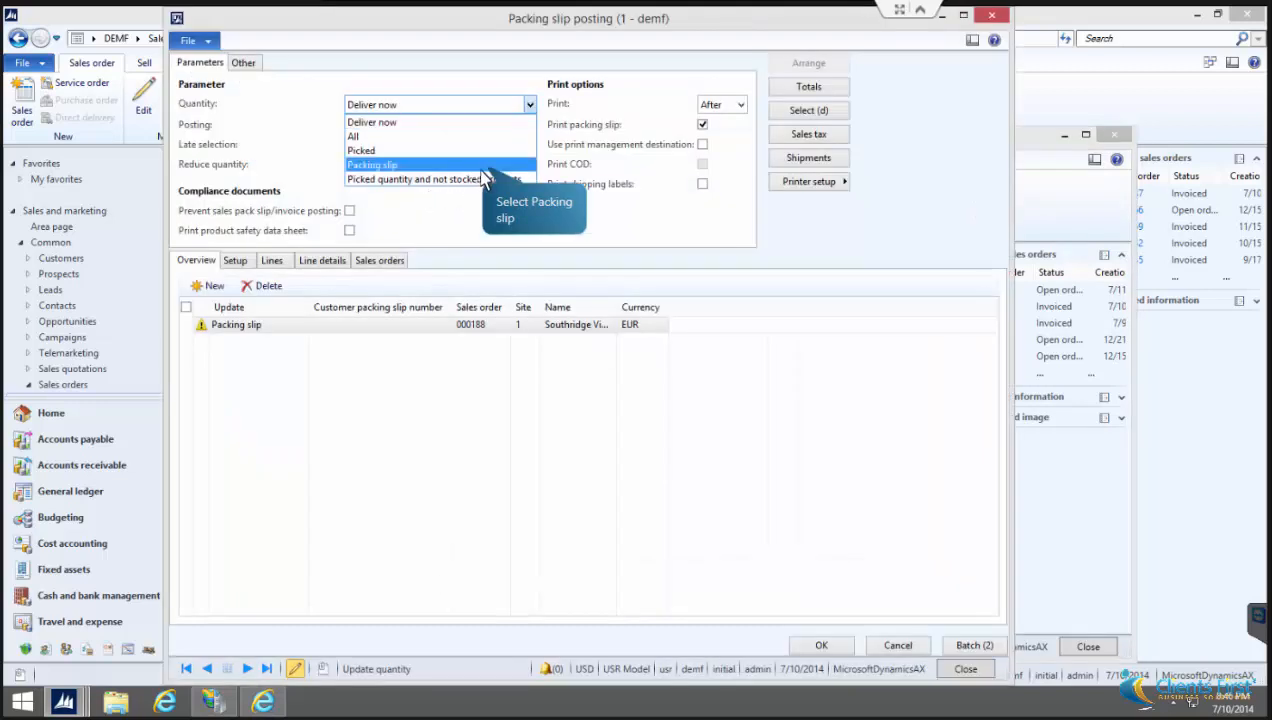
left_click(372, 164)
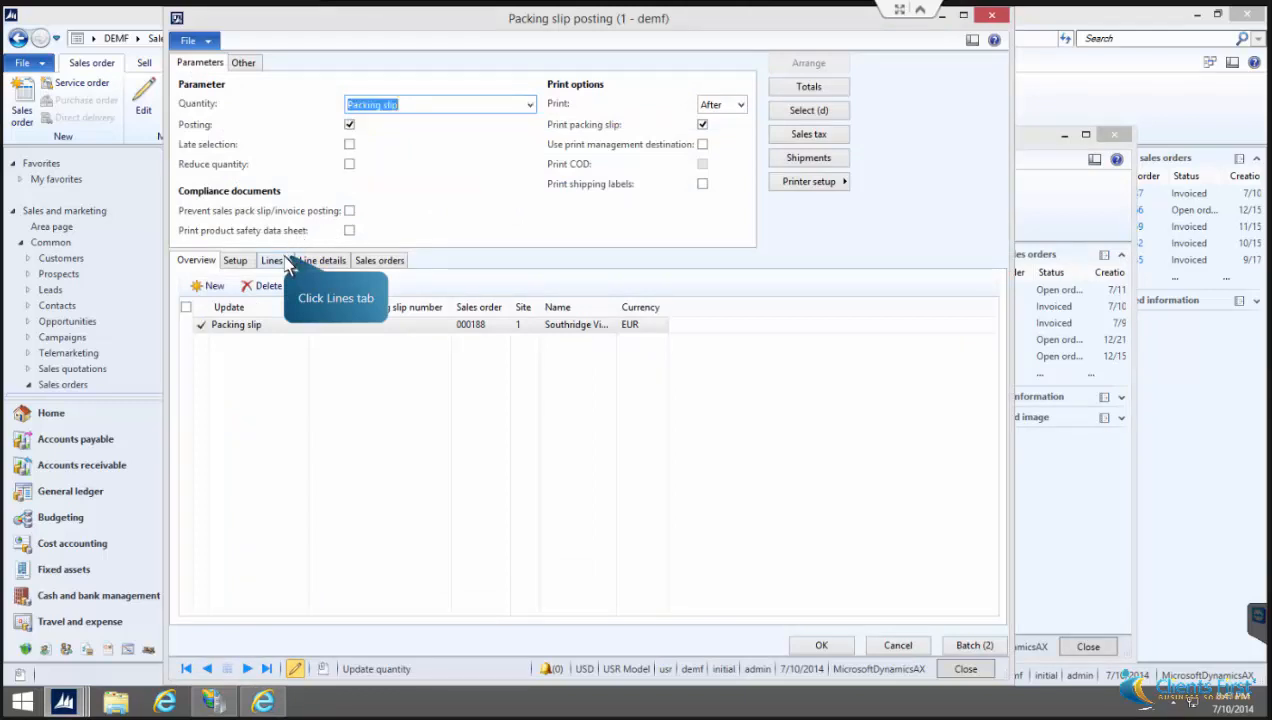
left_click(271, 260)
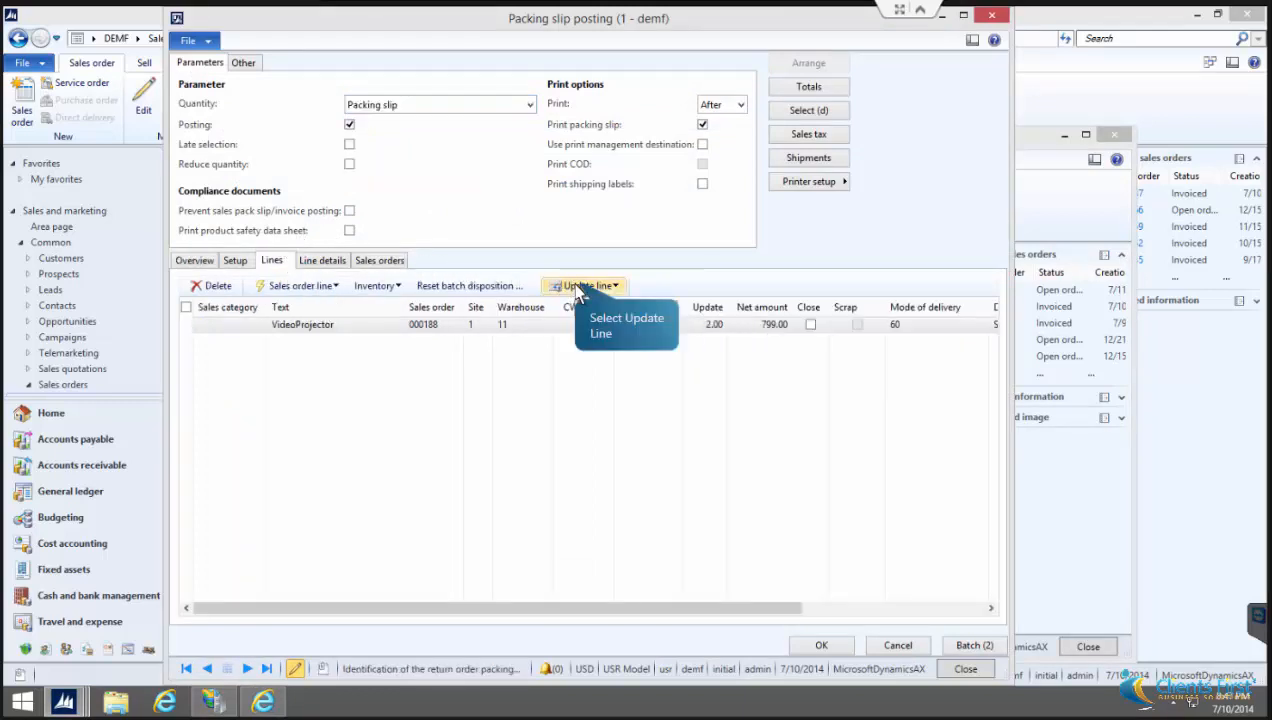
left_click(583, 285)
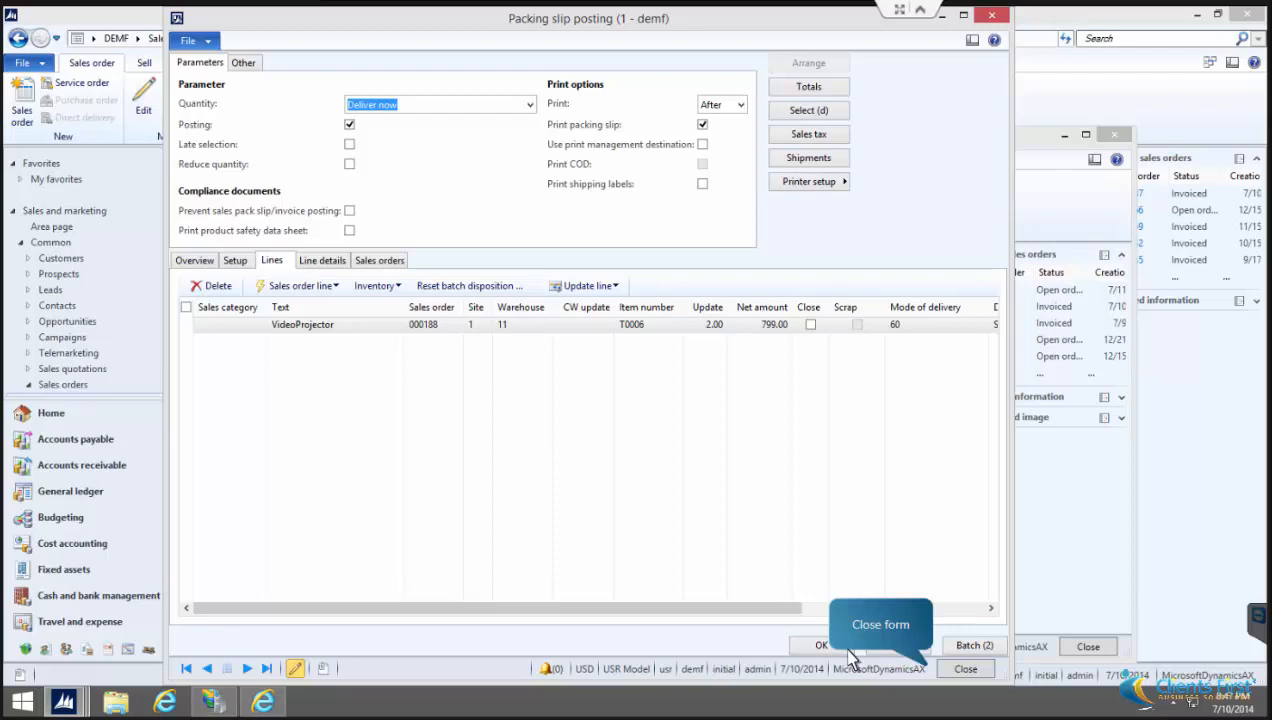
Step: Post the packing slip for 2.00 VideoProjectors and close the printed slip
left_click(821, 645)
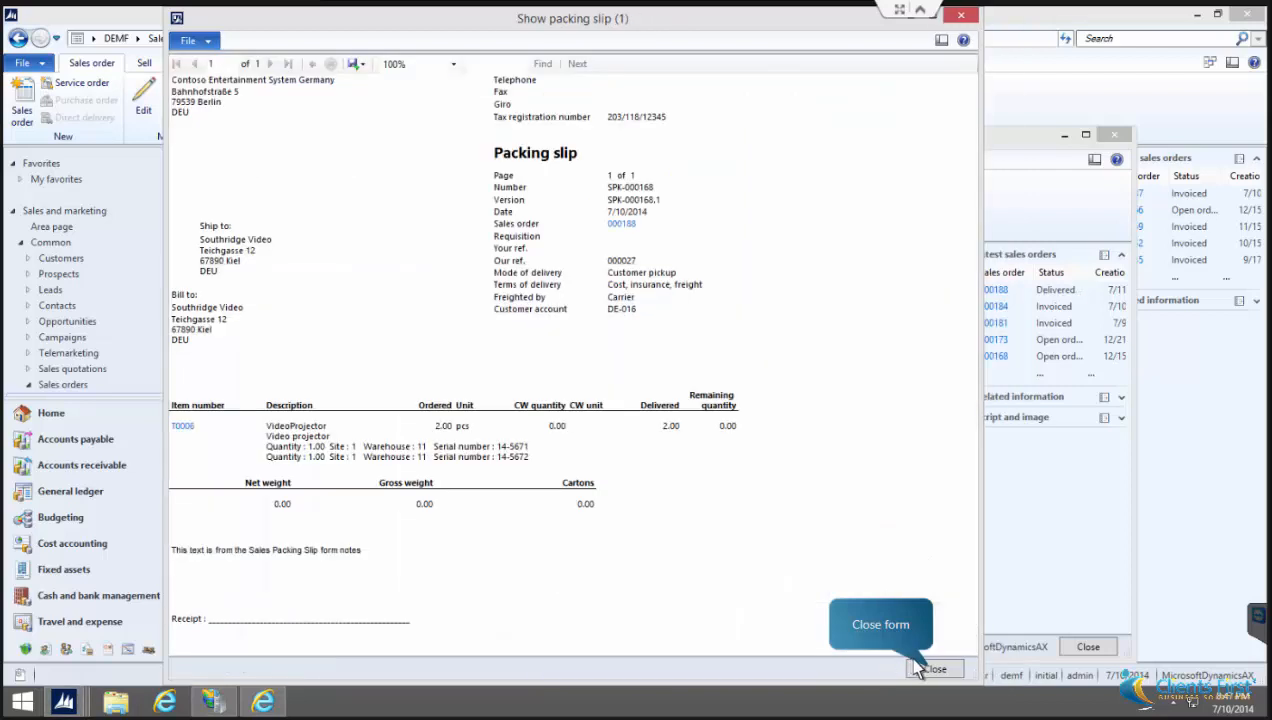
mouse_move(935, 670)
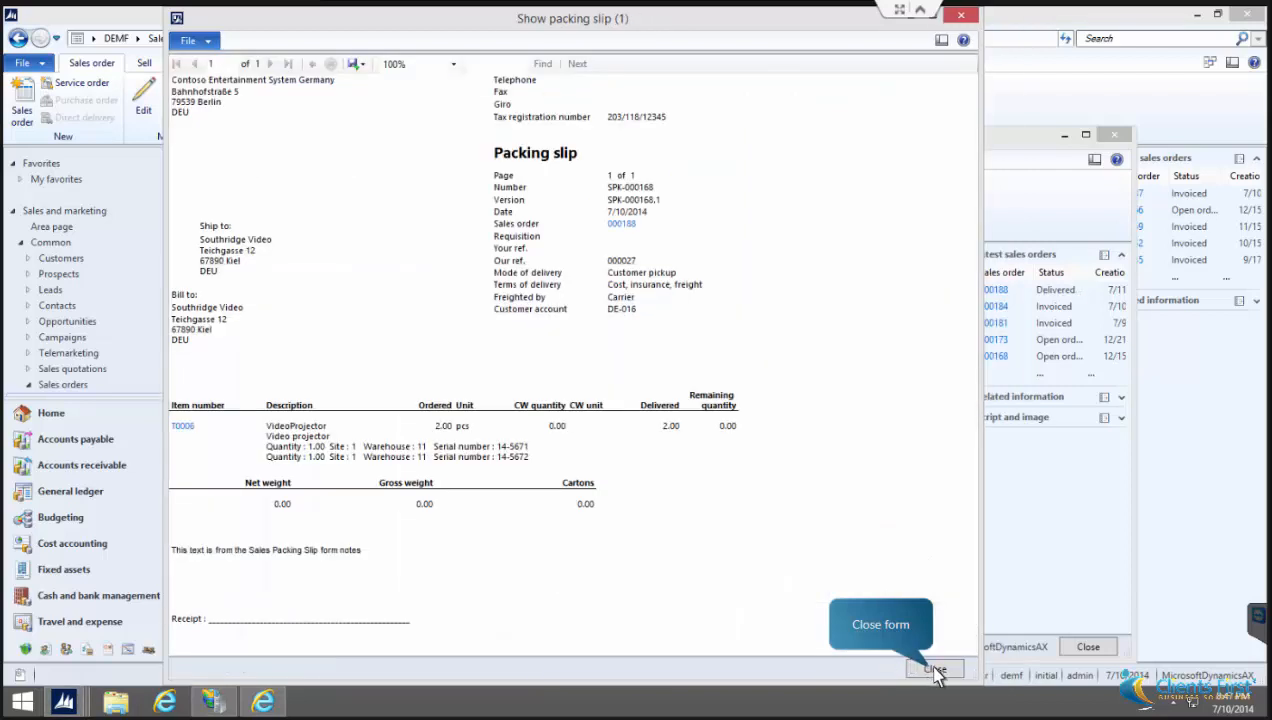
left_click(934, 668)
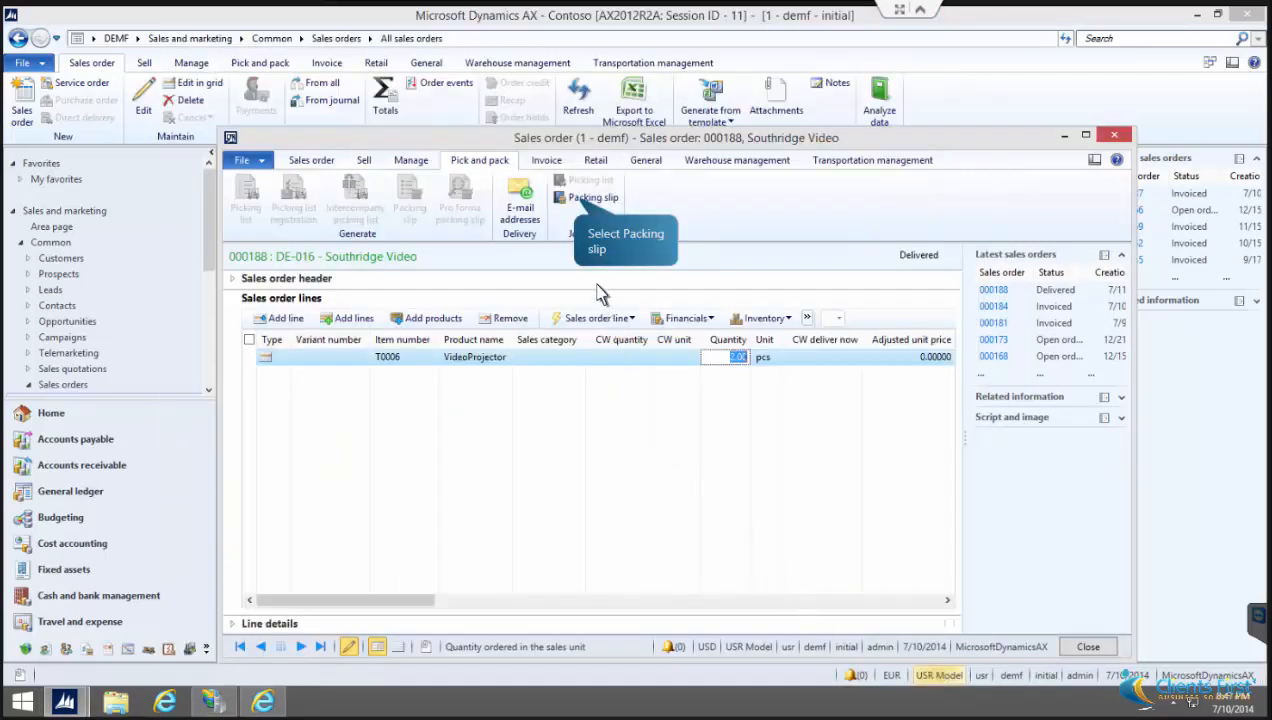
Step: Cancel packing slip SPK-000168 from the packing slip journal and close the journal
left_click(593, 197)
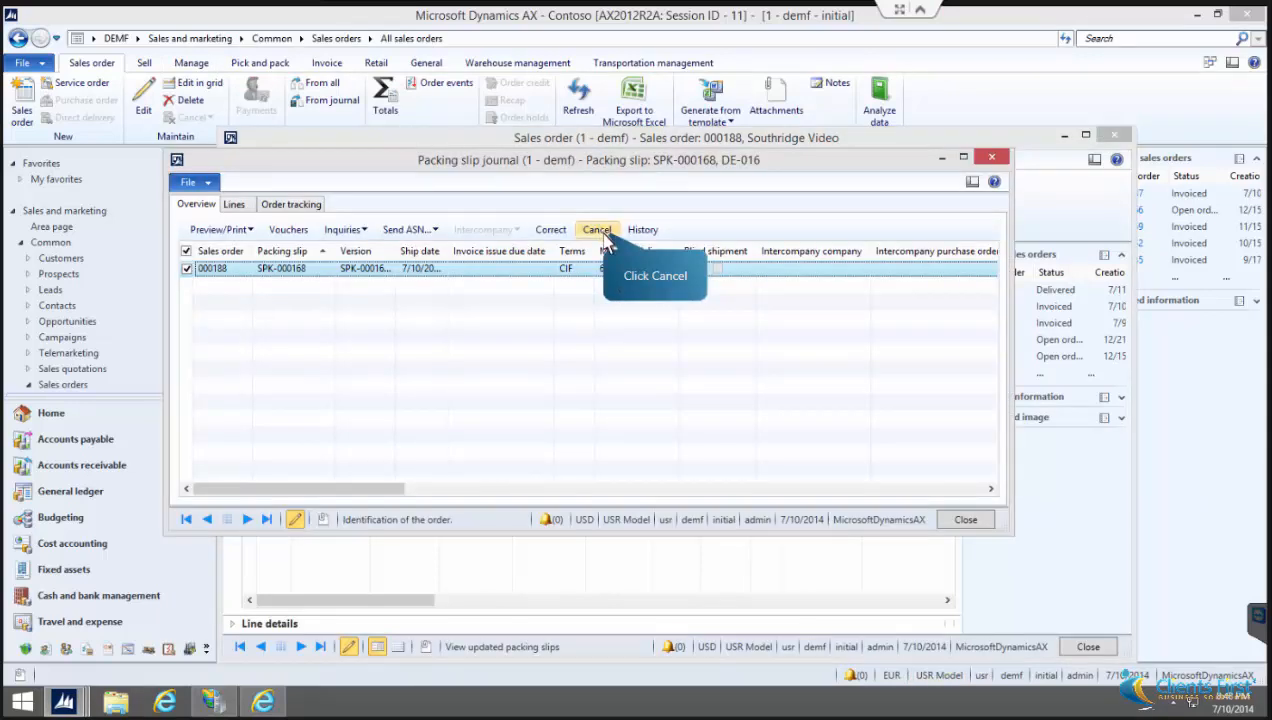
left_click(597, 229)
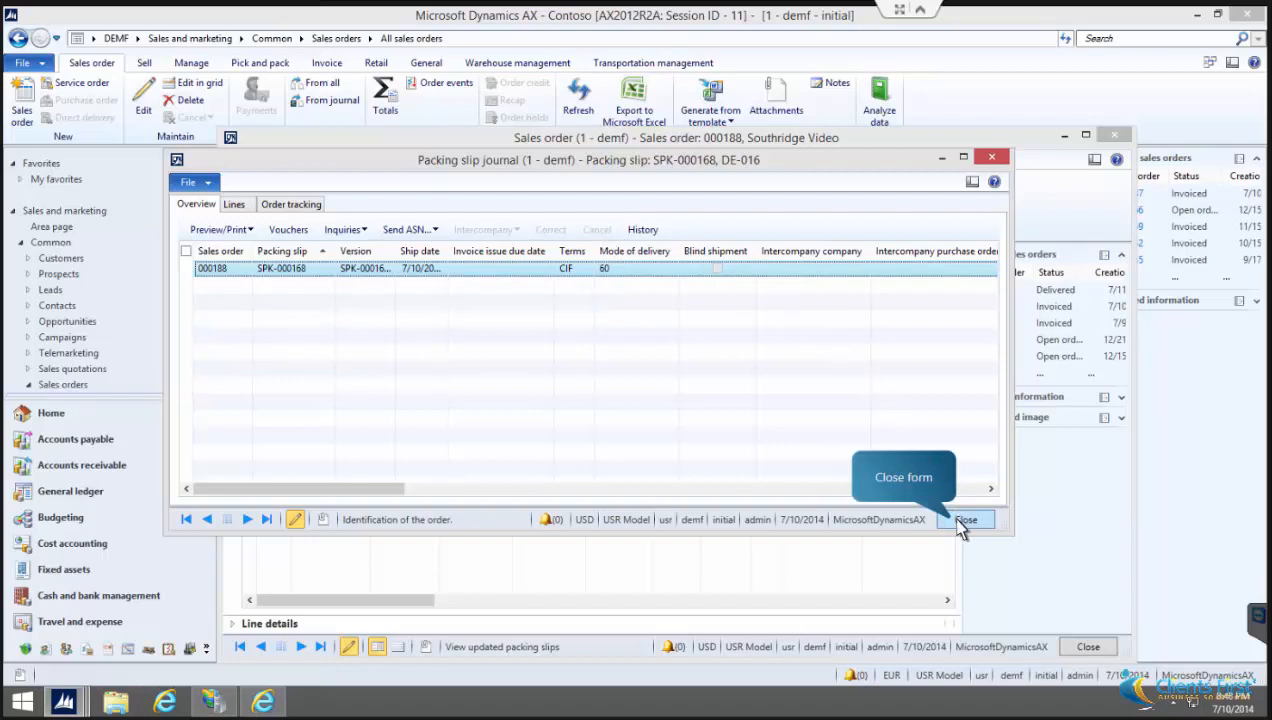
left_click(965, 519)
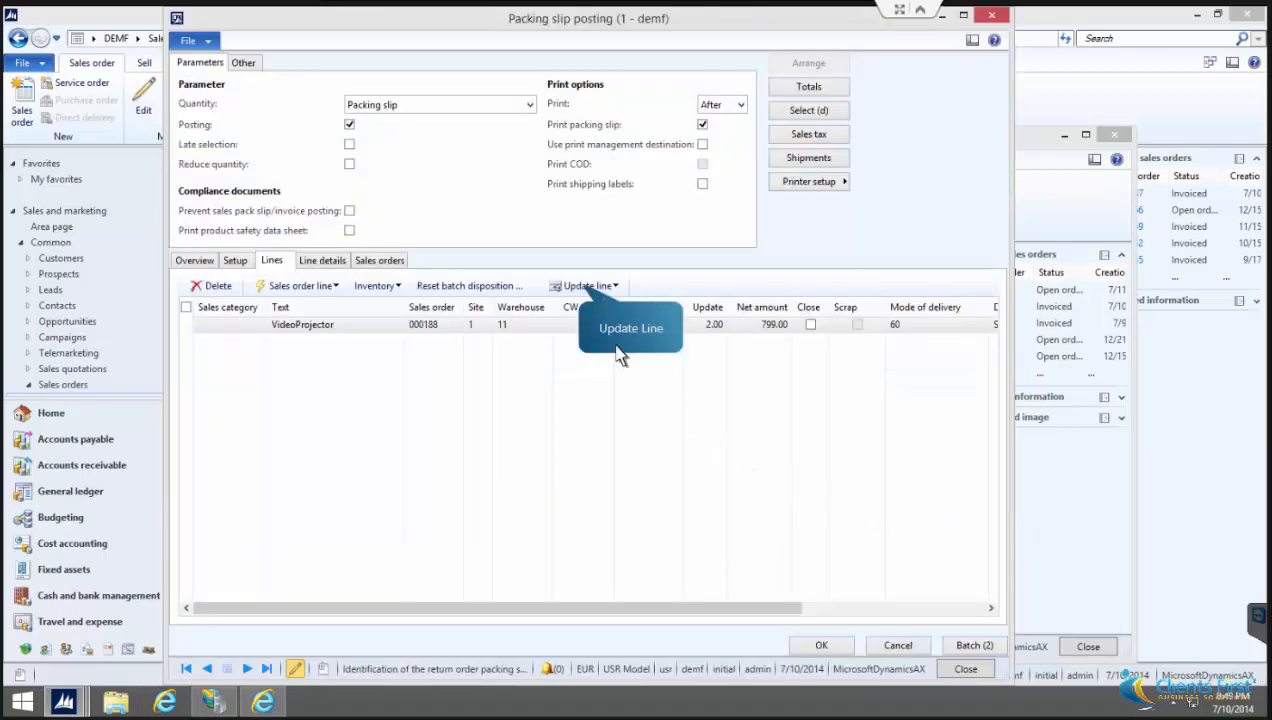
Step: Replace serial 14-5672 with 14-5673 so the line has 14-5673 and 14-5671
left_click(585, 286)
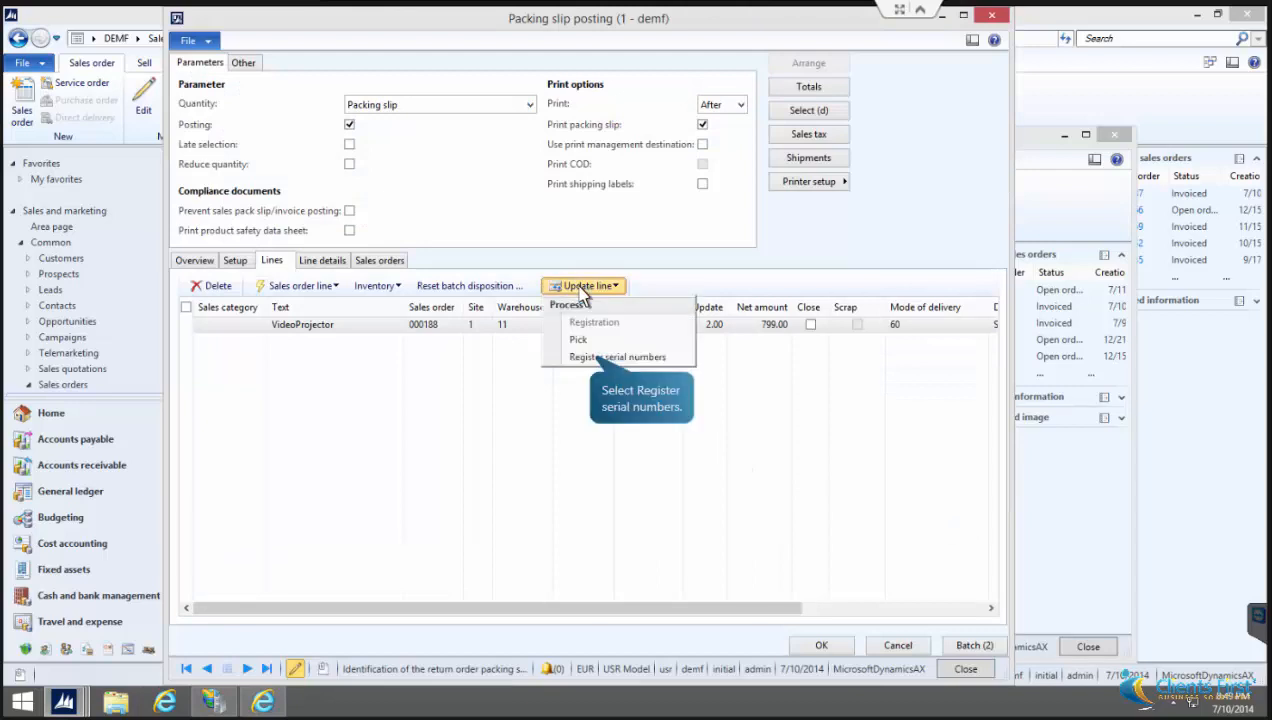
mouse_move(617, 357)
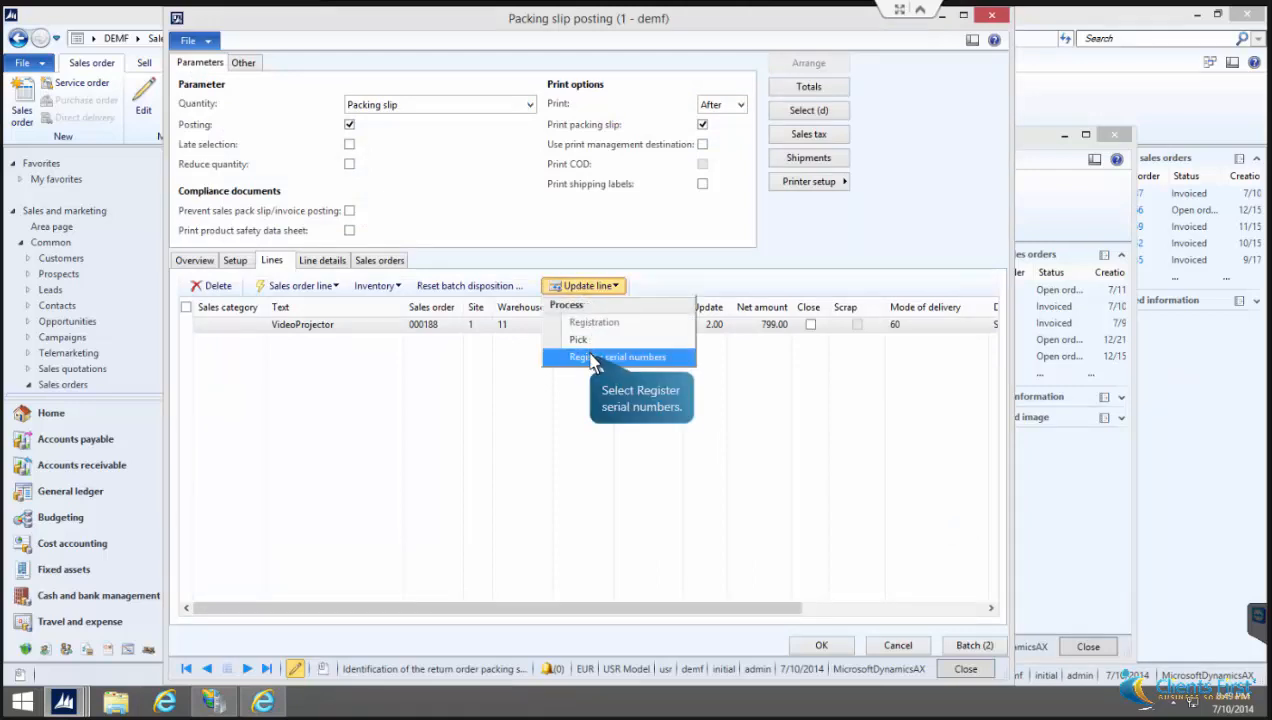
left_click(618, 357)
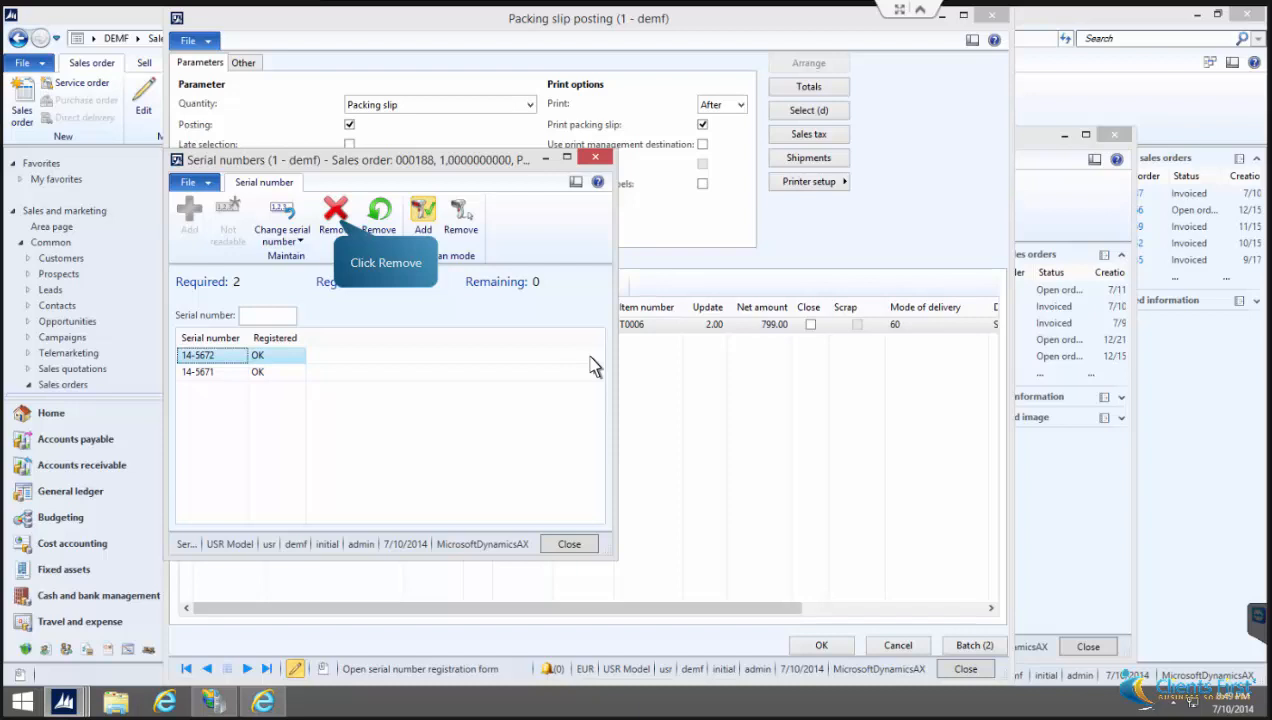
mouse_move(373, 275)
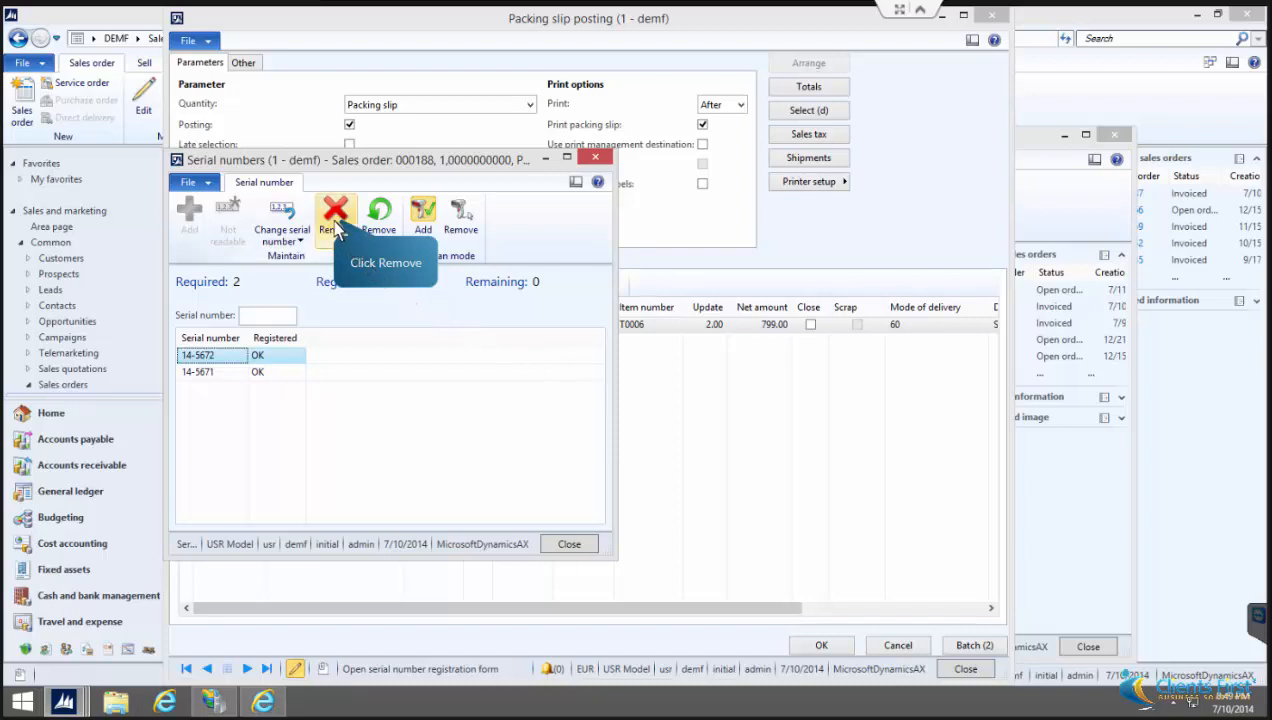
left_click(335, 215)
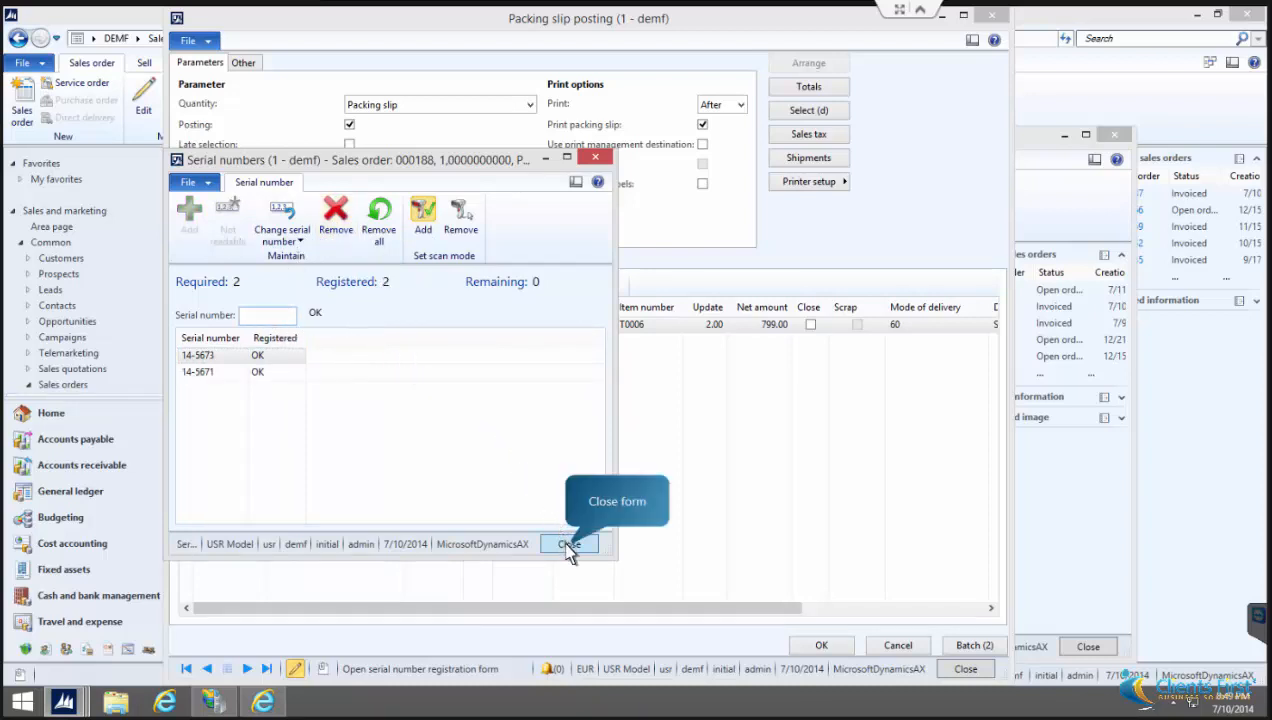
left_click(568, 543)
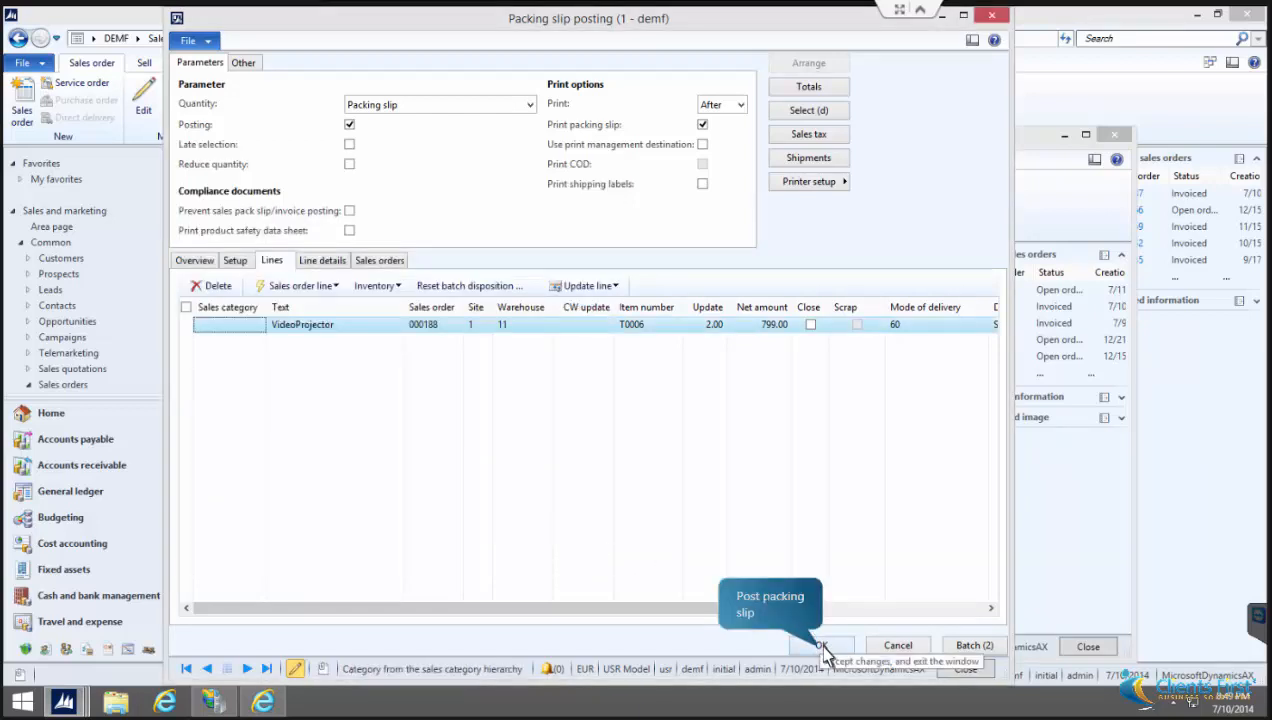
Step: Post the packing slip, then post the invoice for order 000188
left_click(822, 645)
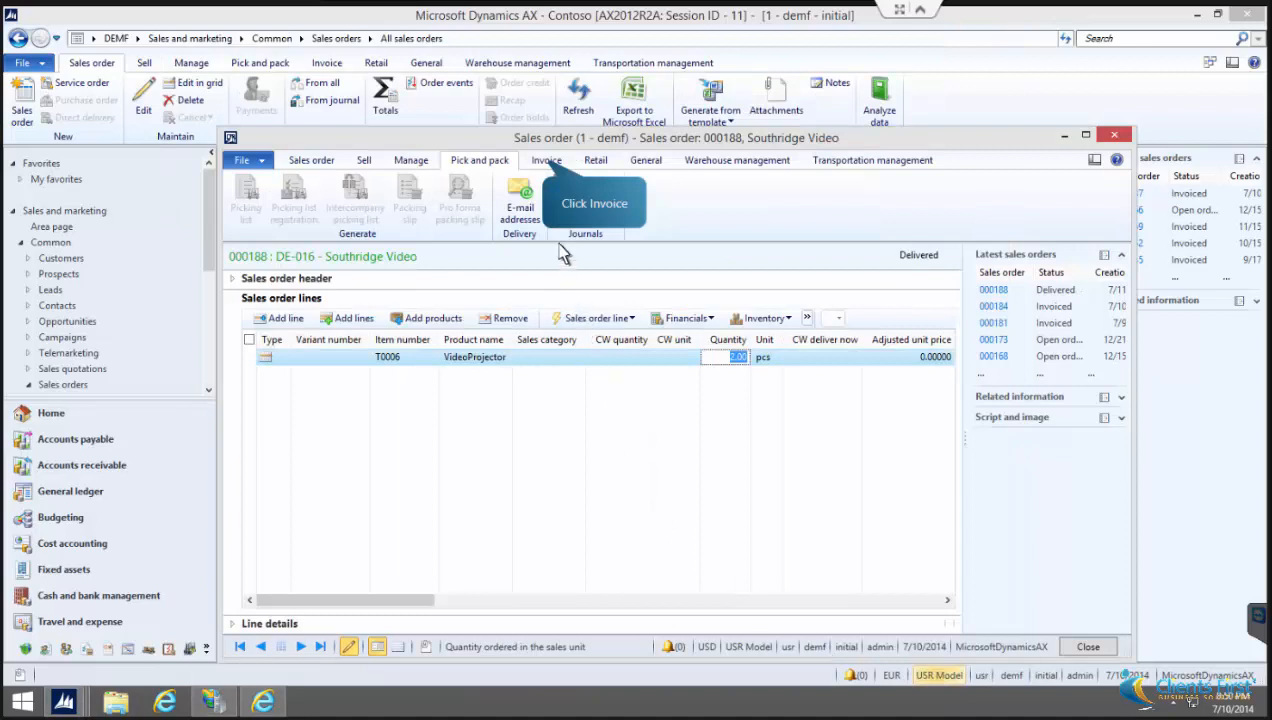
left_click(546, 160)
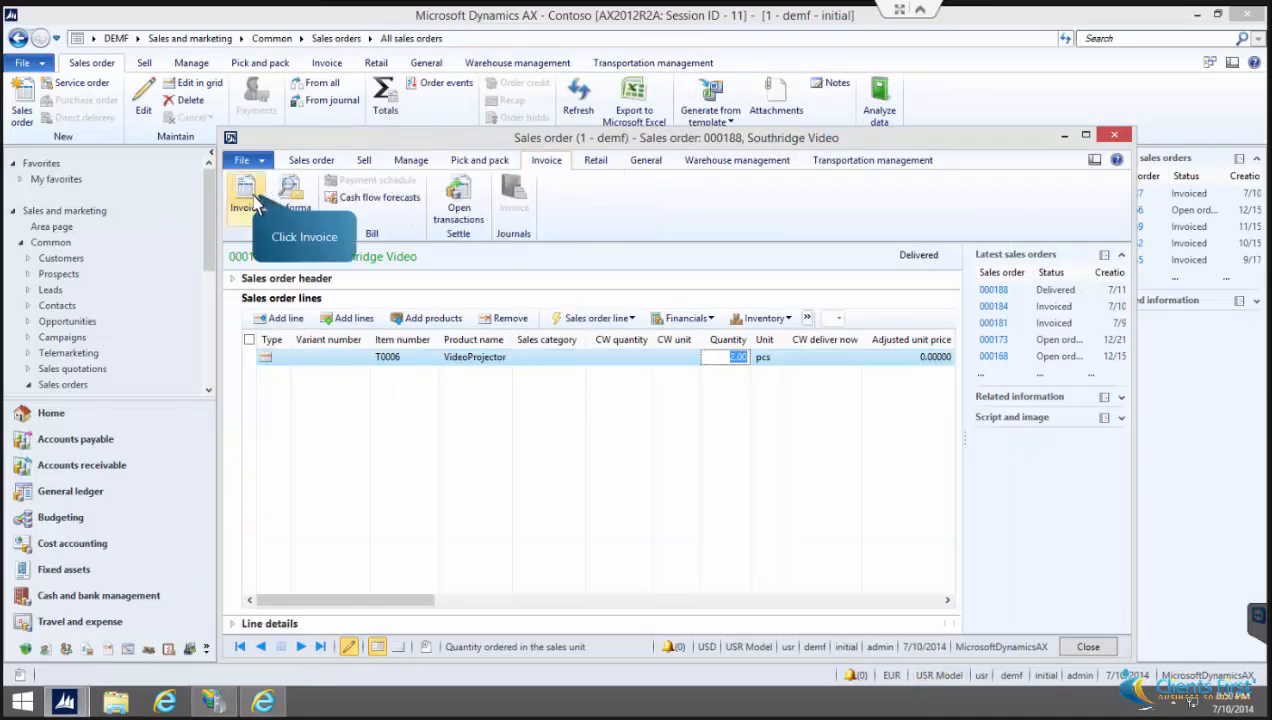
left_click(245, 195)
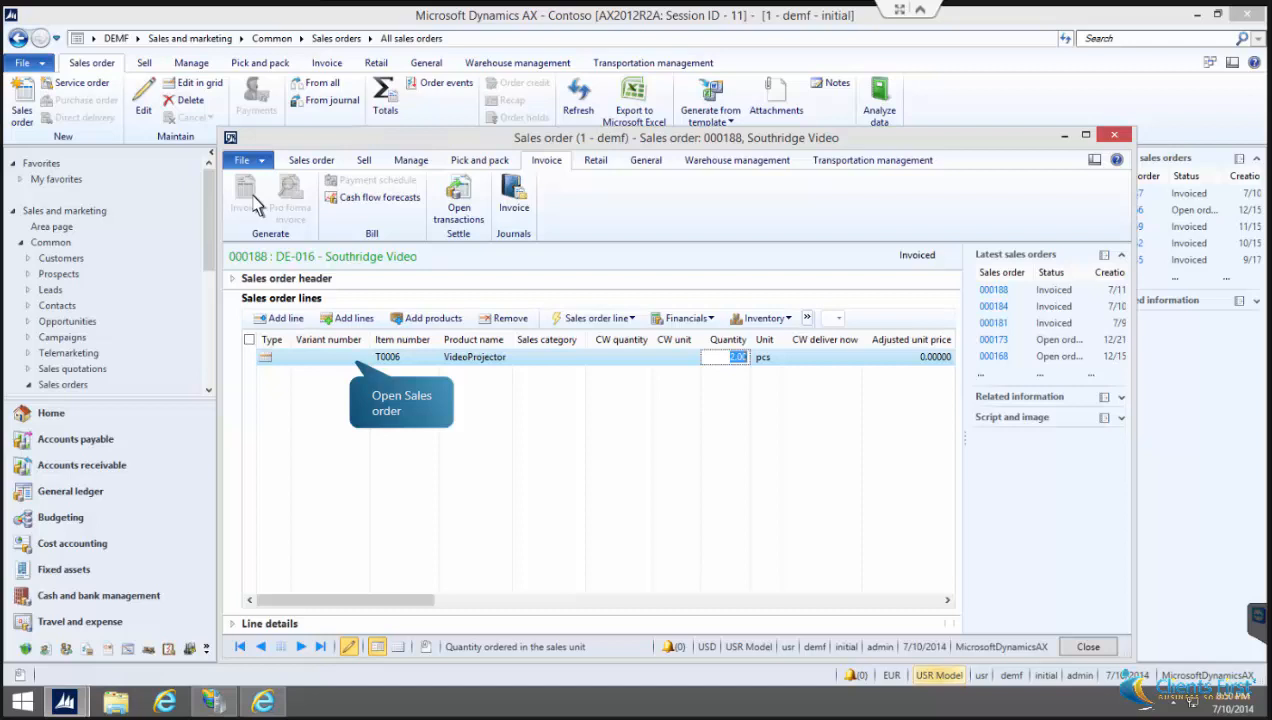
mouse_move(315, 258)
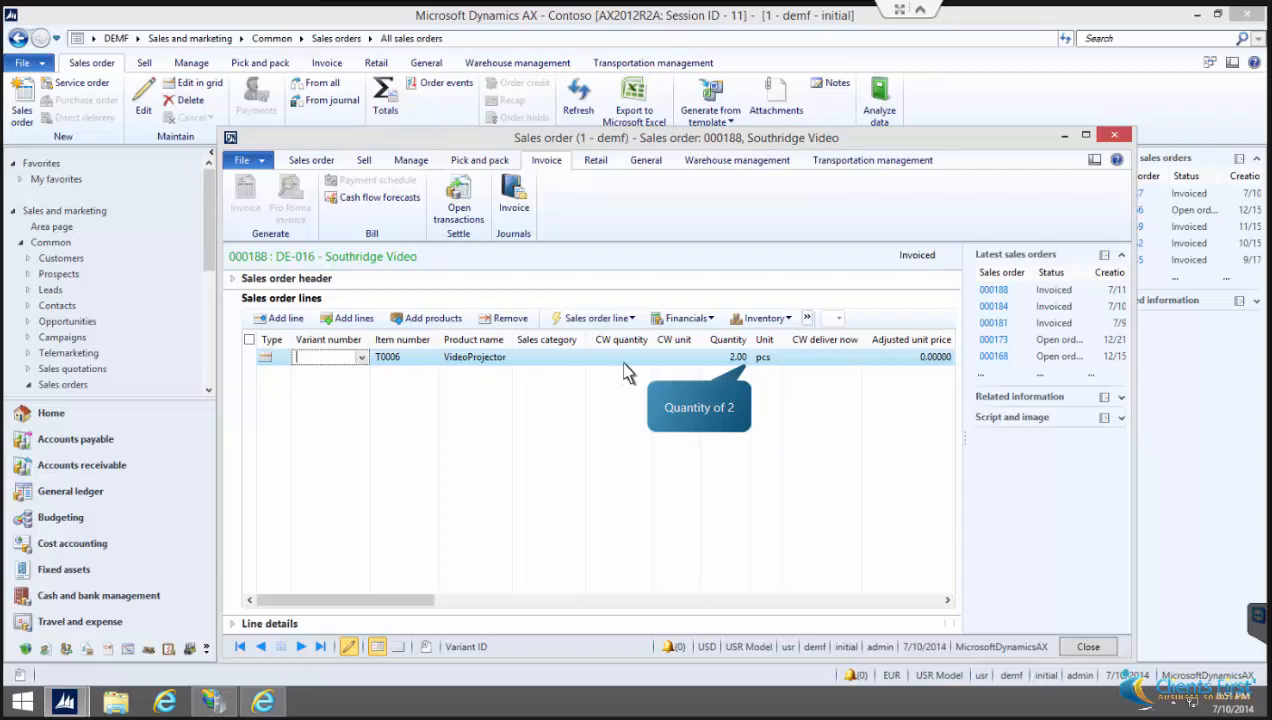
mouse_move(758, 377)
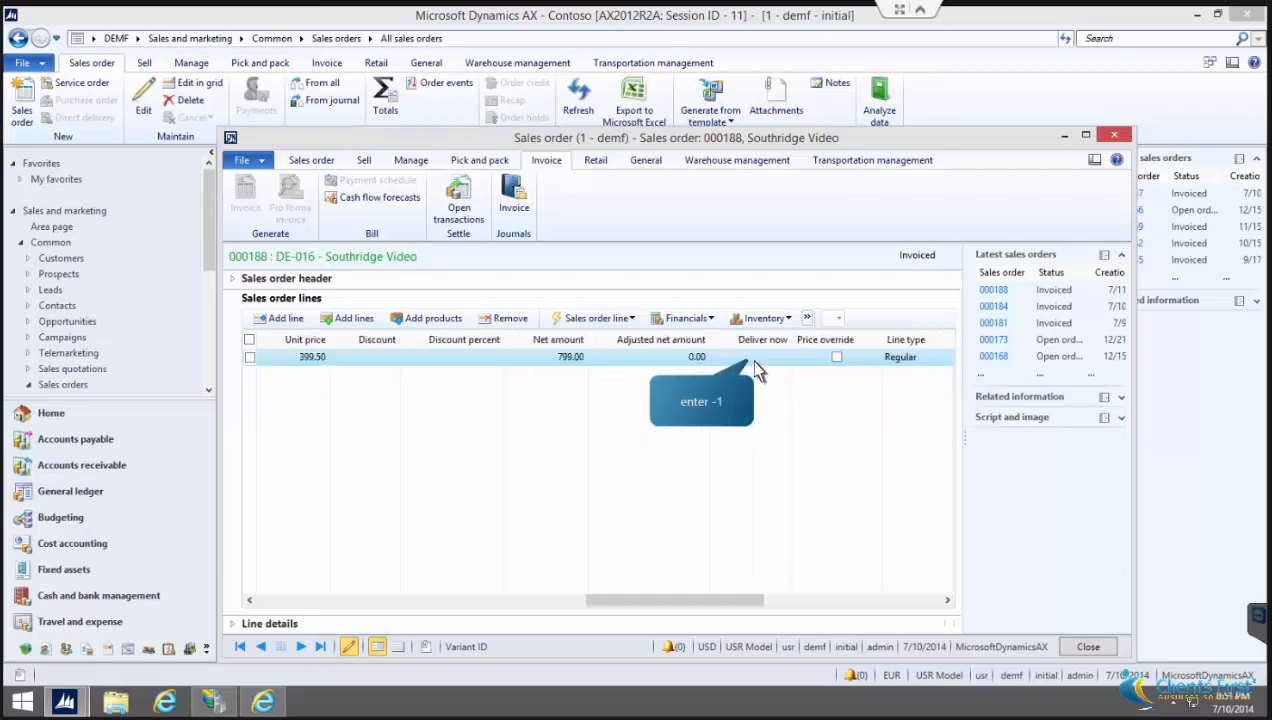
Step: Save Deliver now as -1 and post a Deliver-now invoice crediting one serialized VideoProjector
left_click(242, 160)
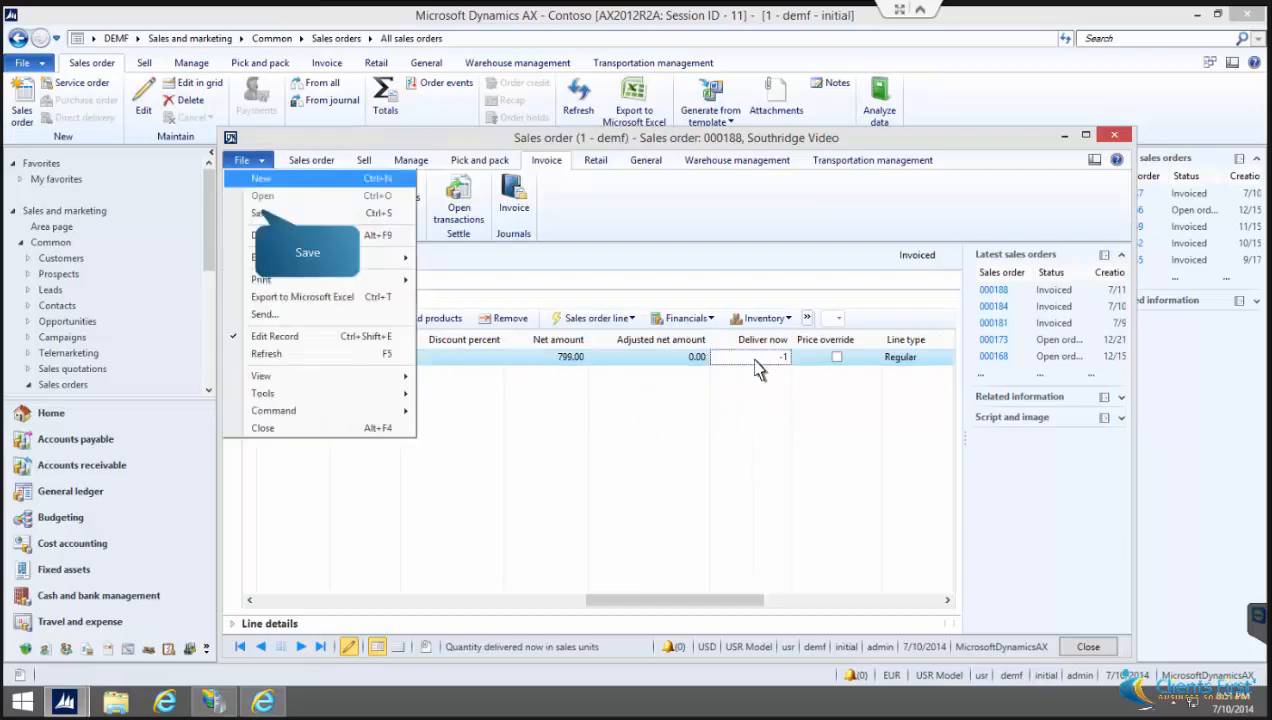
mouse_move(265, 213)
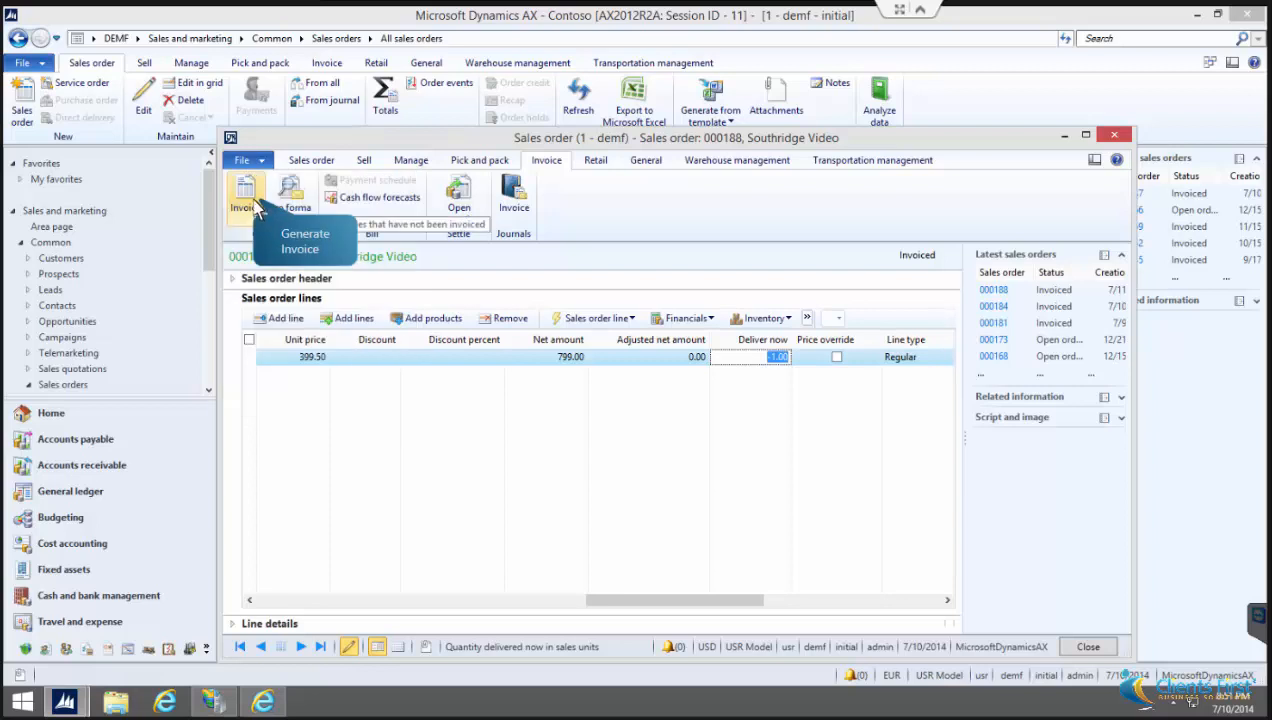
left_click(246, 200)
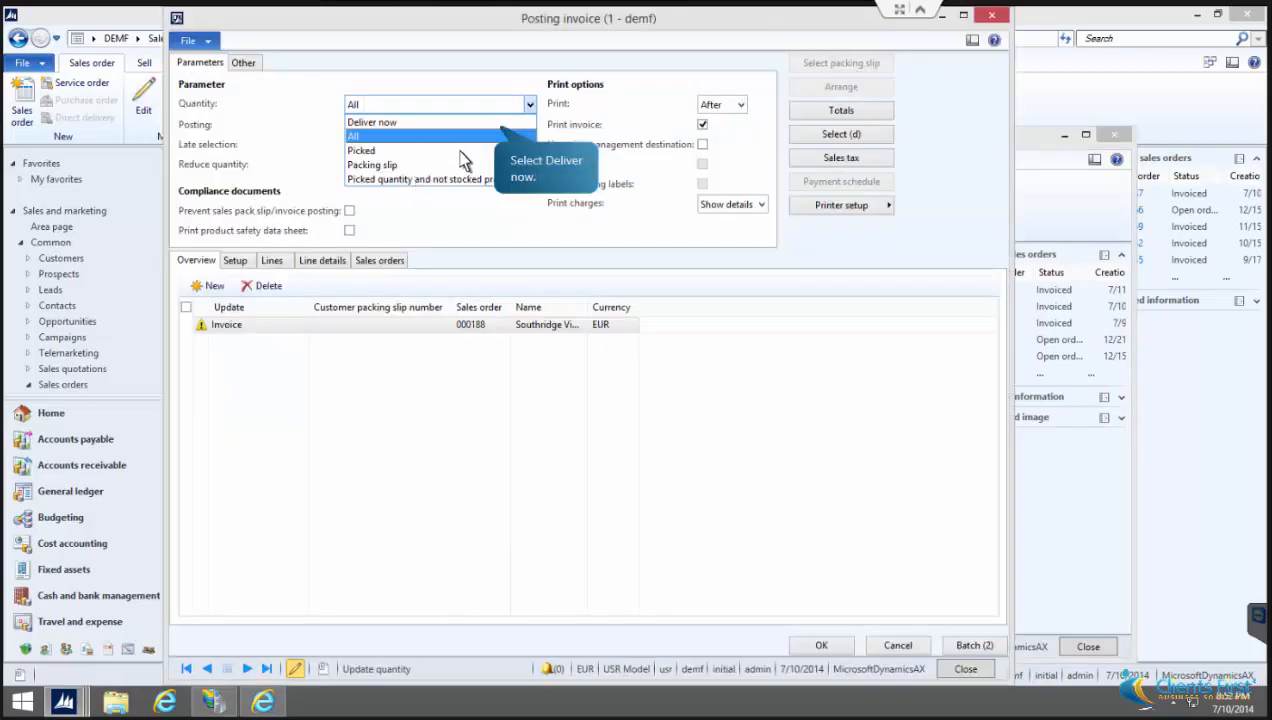
mouse_move(440, 121)
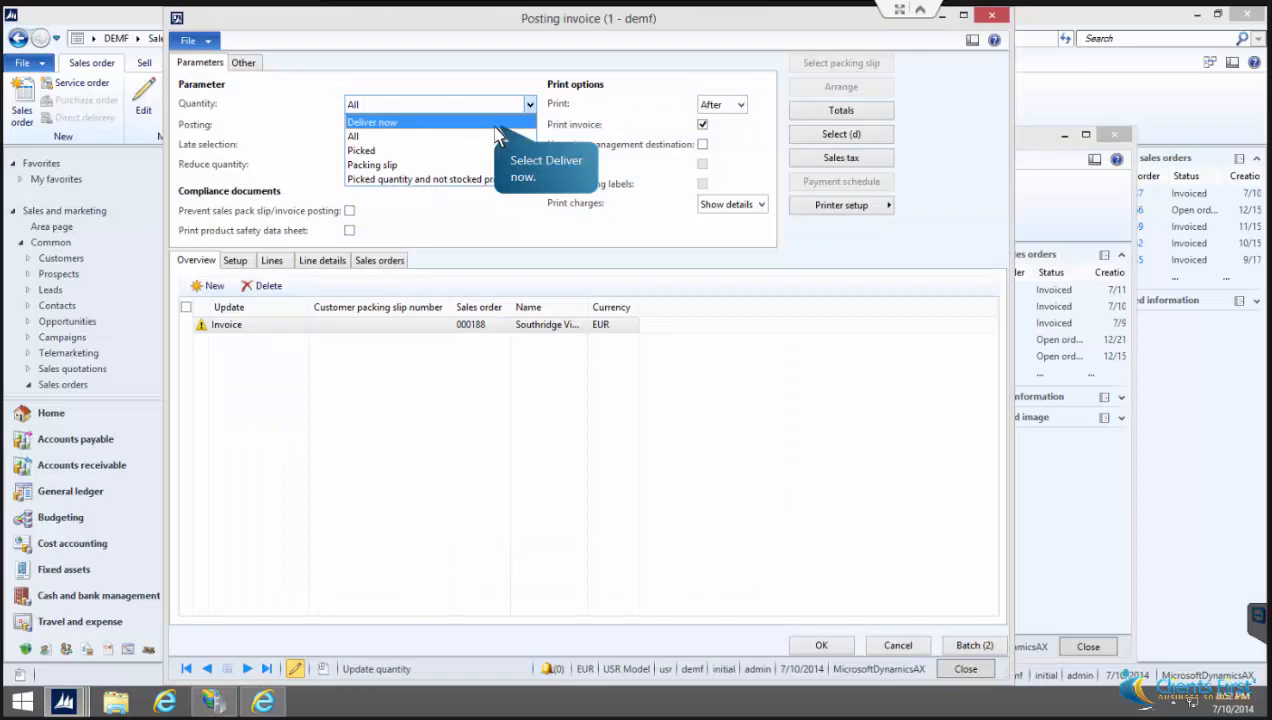
left_click(372, 121)
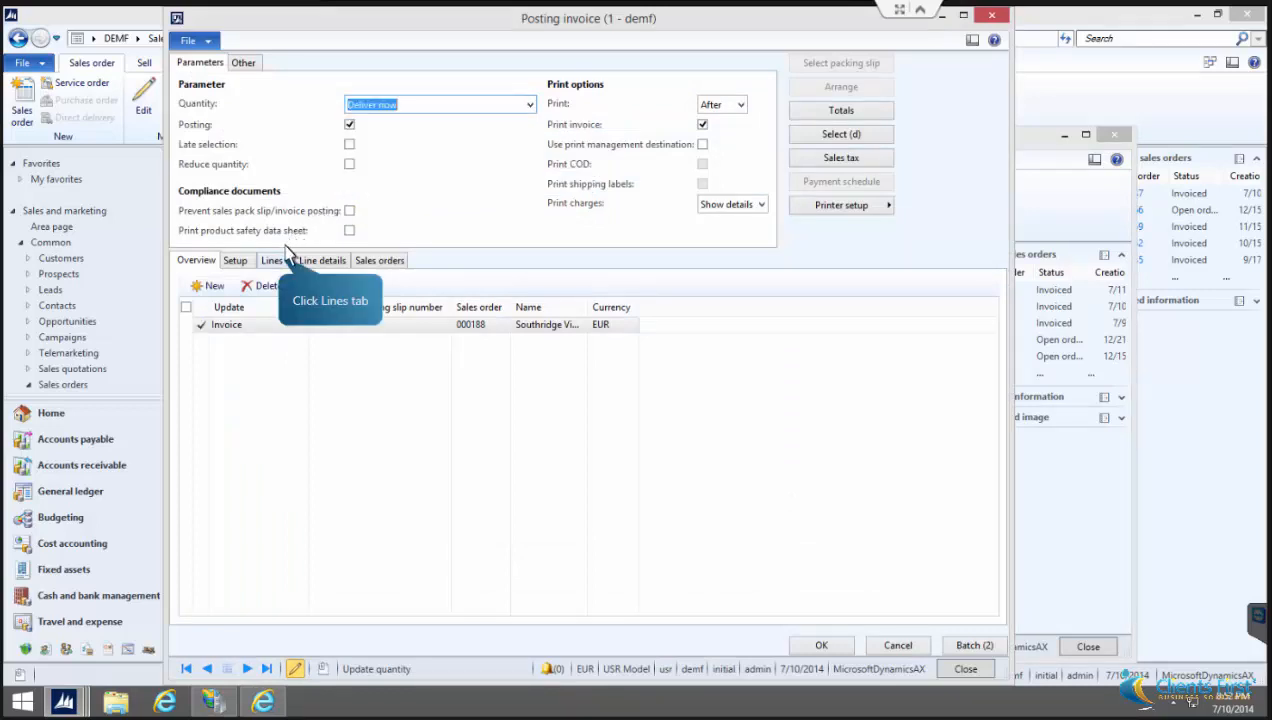
left_click(272, 260)
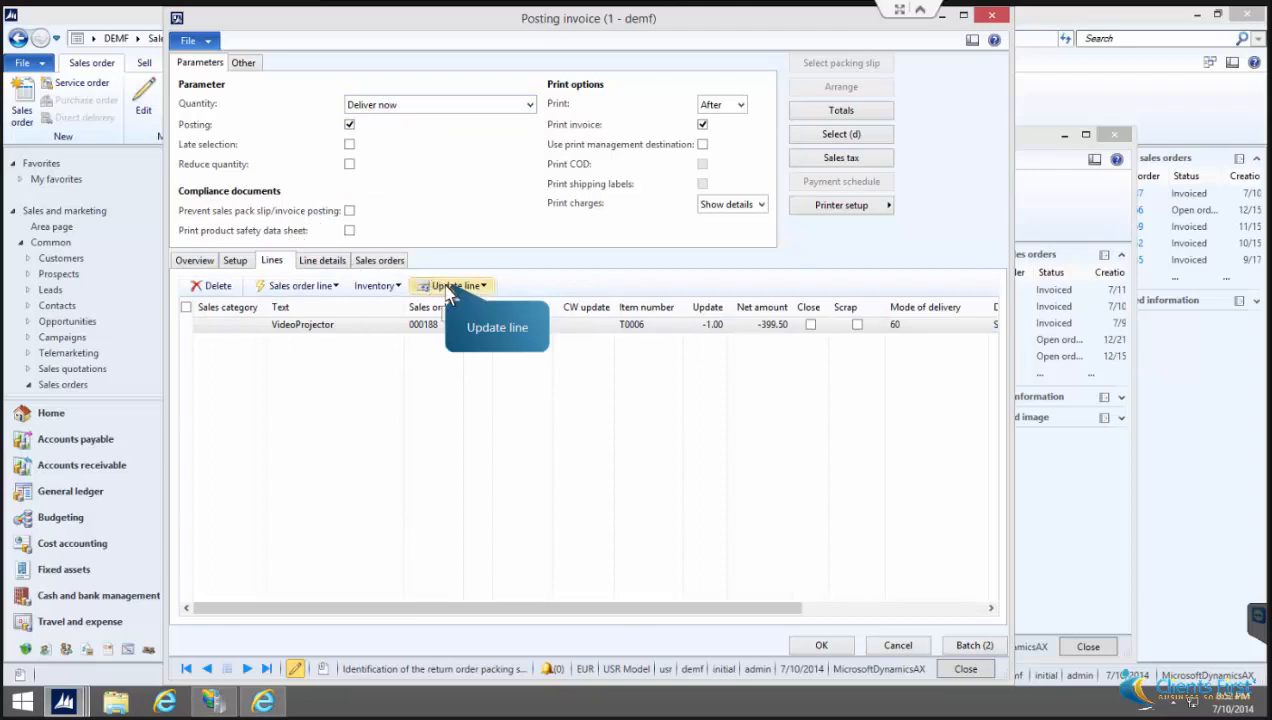
left_click(451, 285)
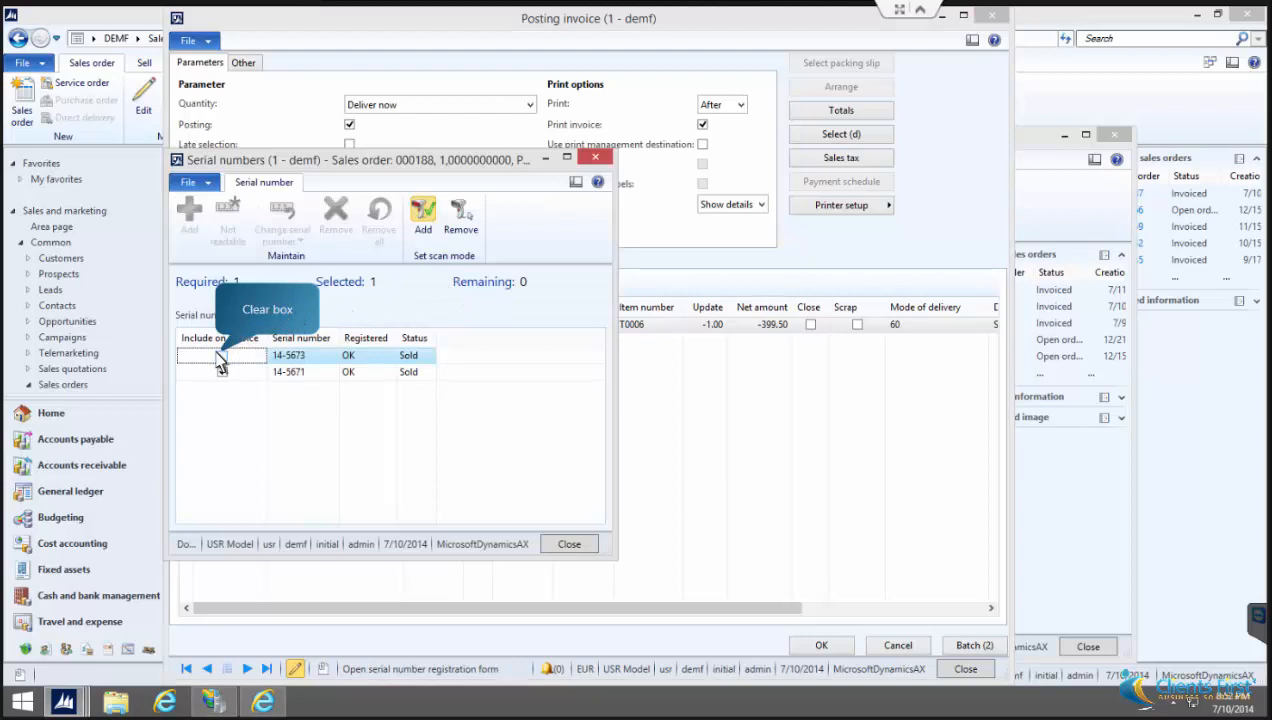
left_click(569, 543)
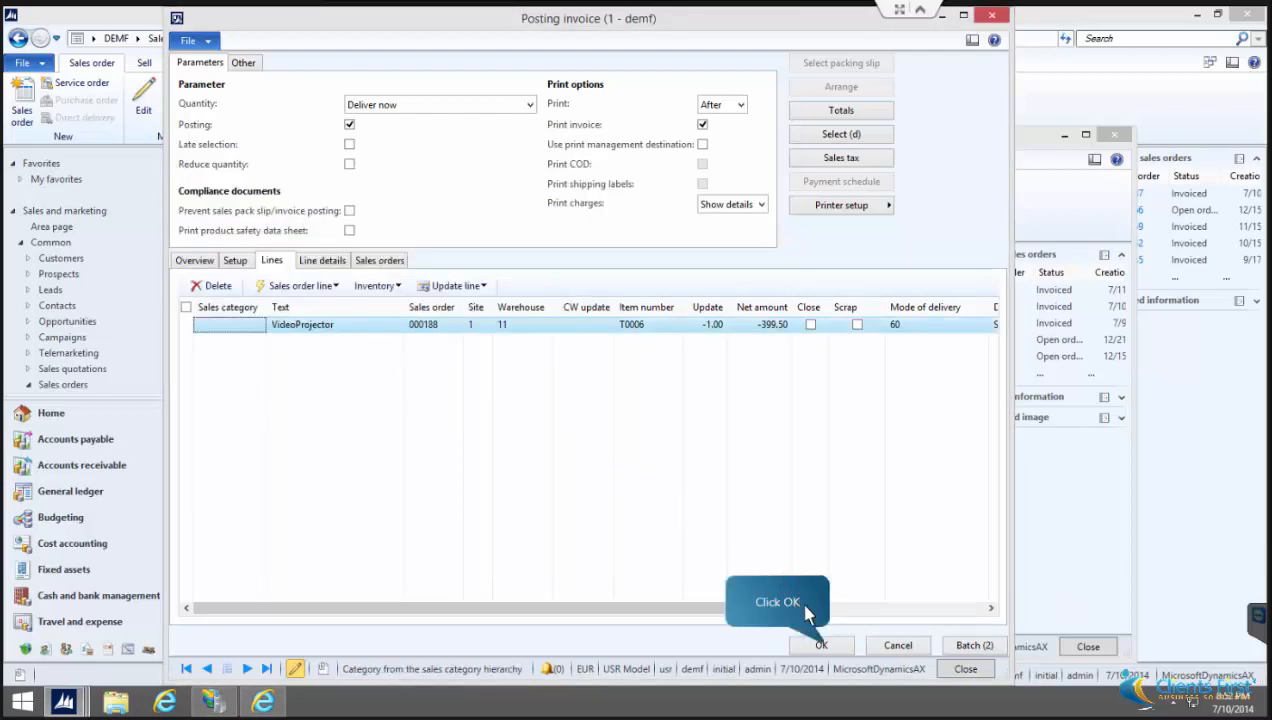
left_click(820, 645)
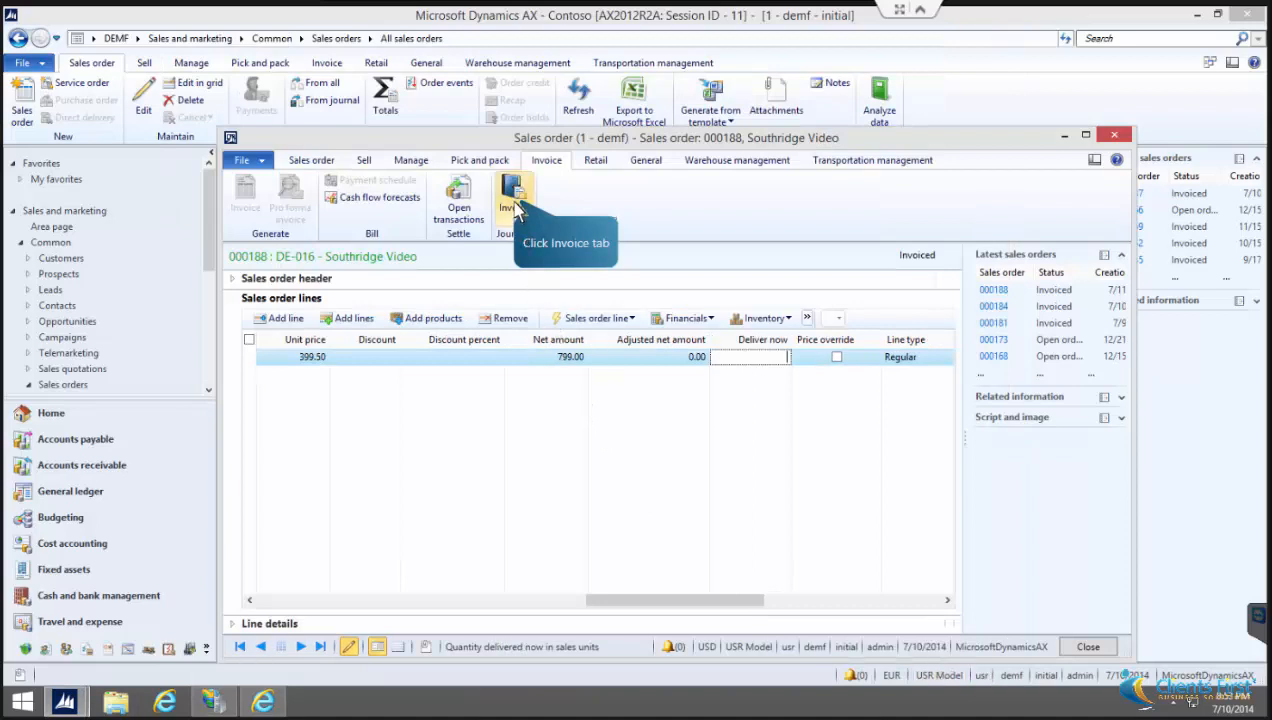
Step: Compare lines of invoice CIV-000170 (2.00) and credit note CCN-000001 (-1.00), then close
left_click(515, 195)
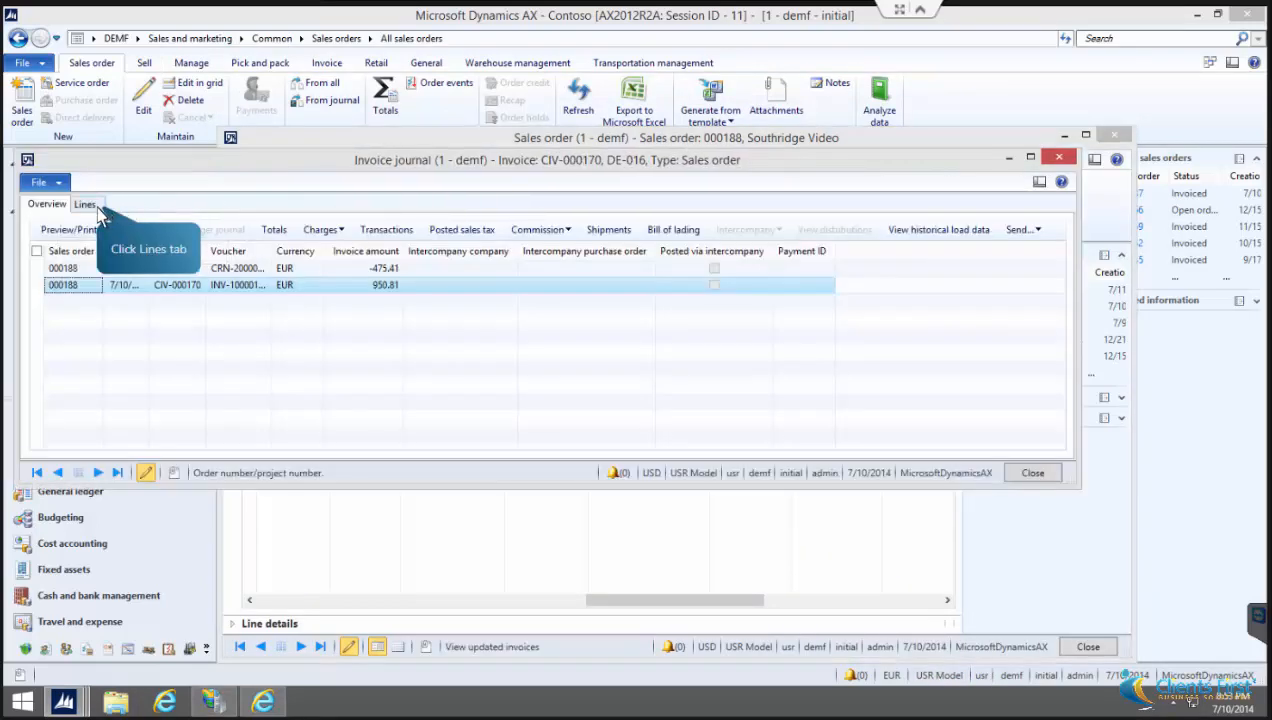
left_click(84, 203)
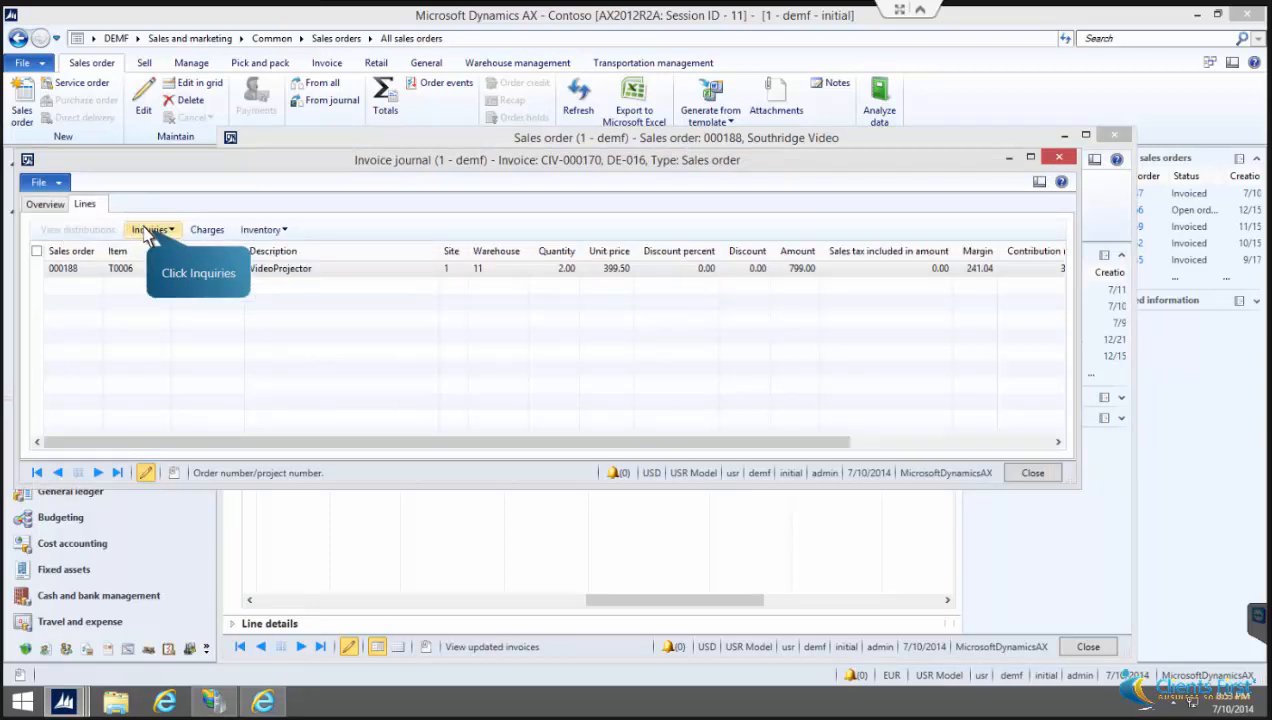
left_click(150, 229)
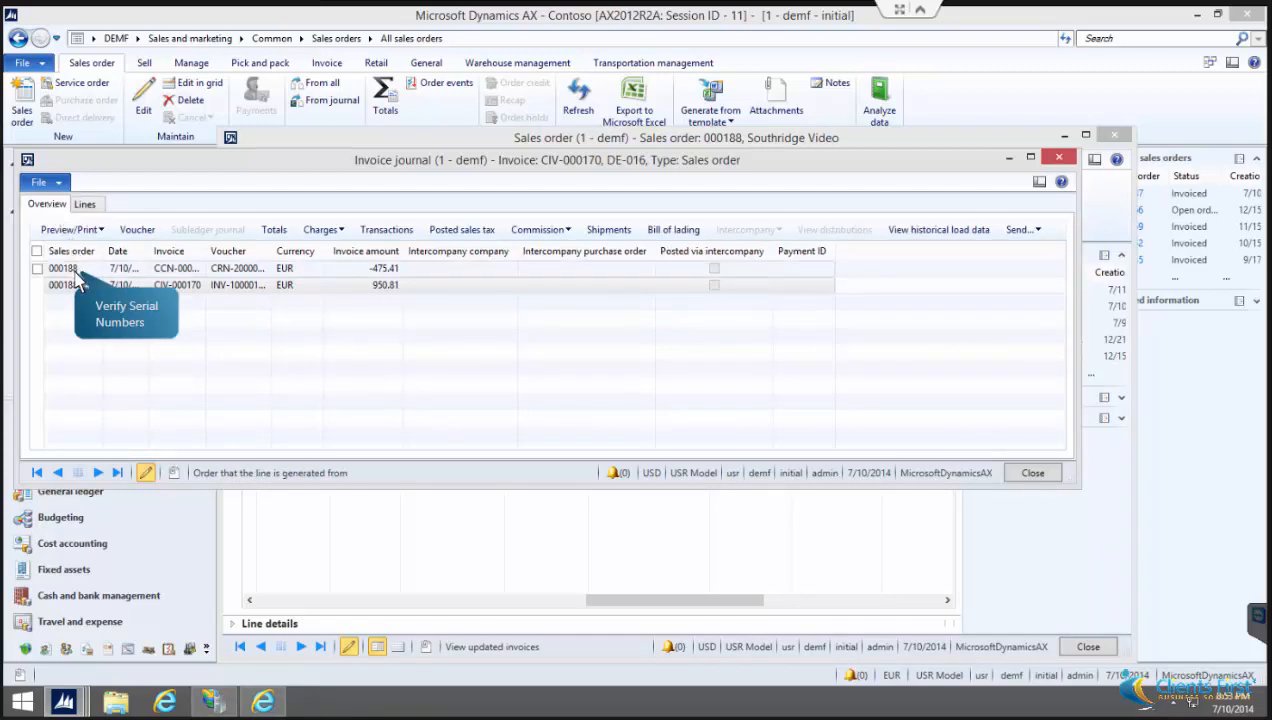
left_click(63, 268)
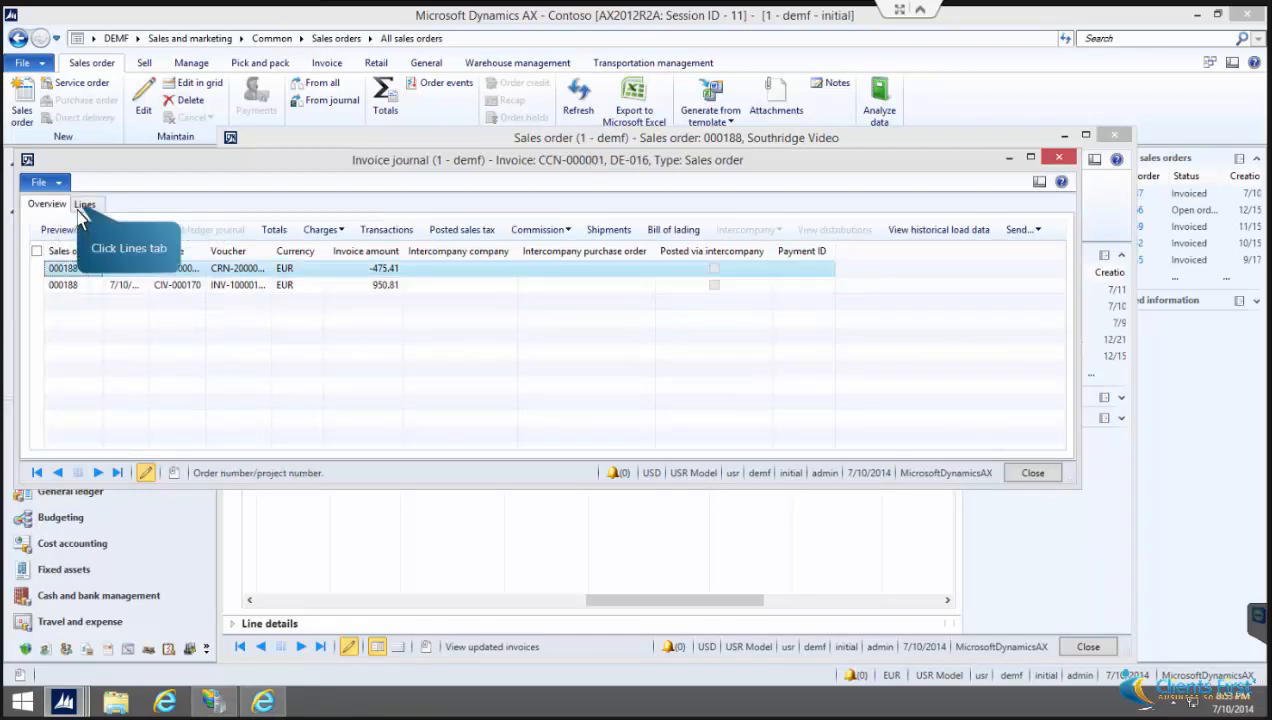
left_click(84, 204)
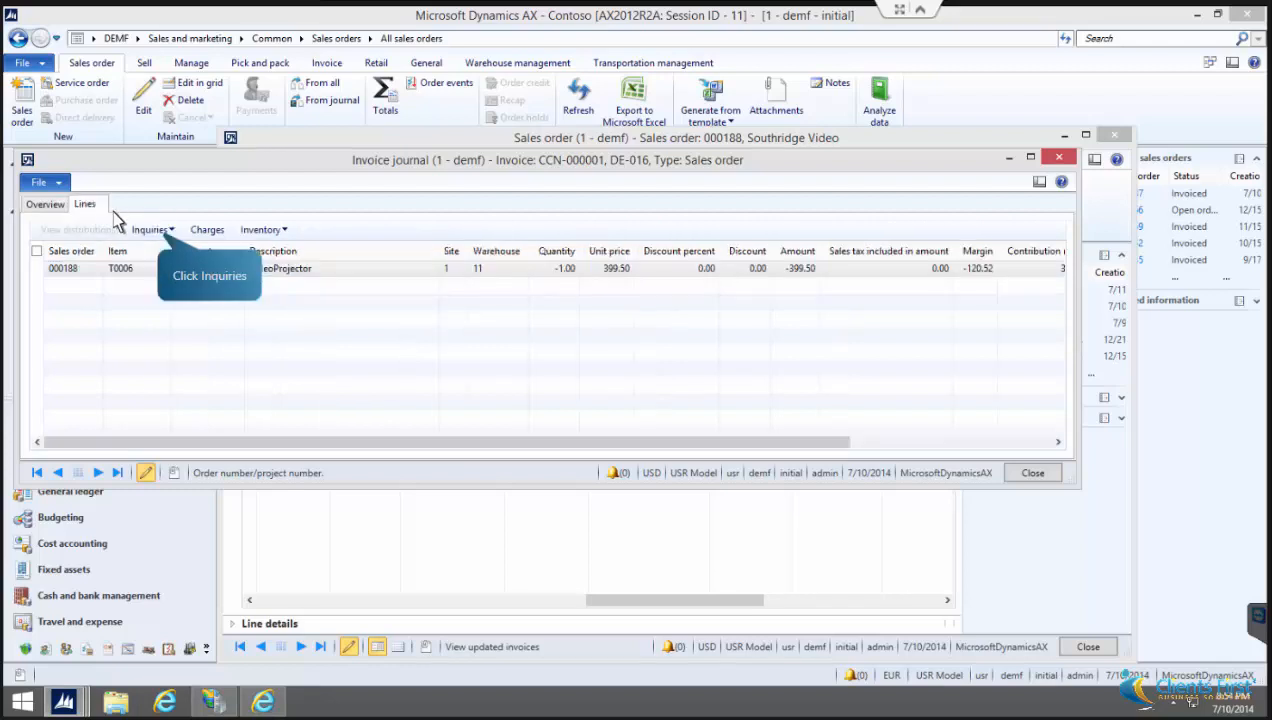
mouse_move(162, 243)
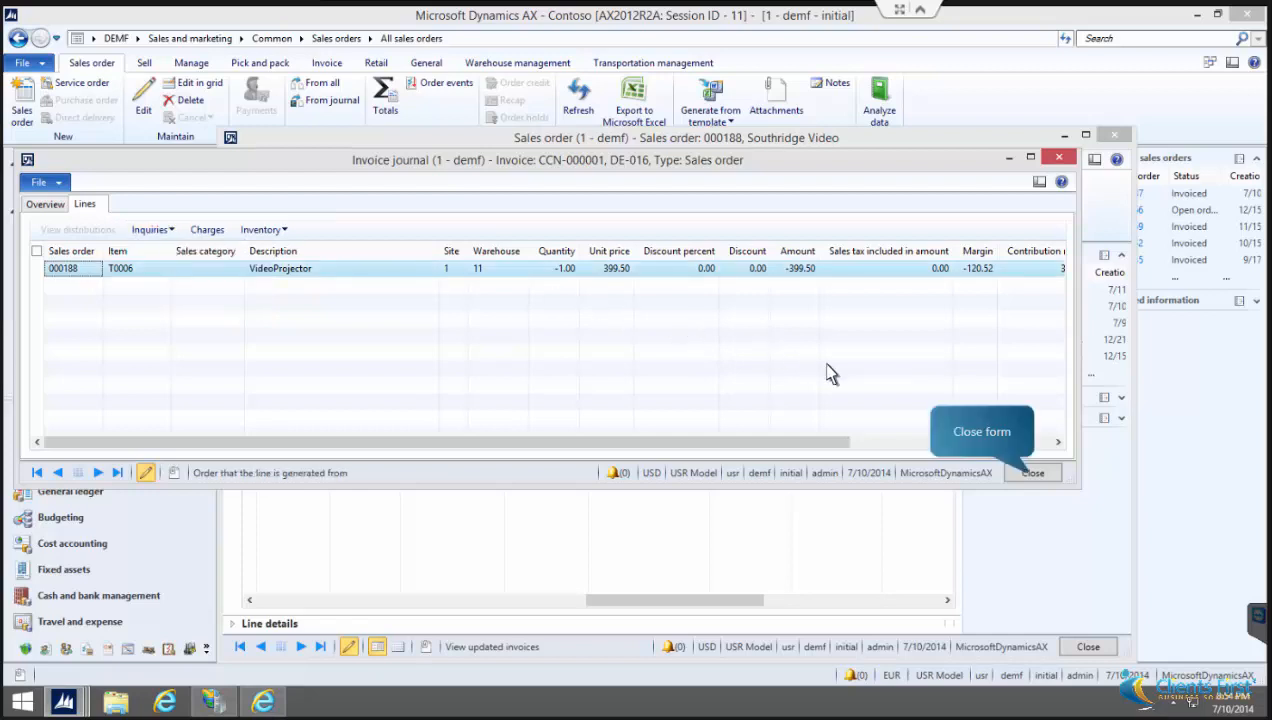
mouse_move(1038, 483)
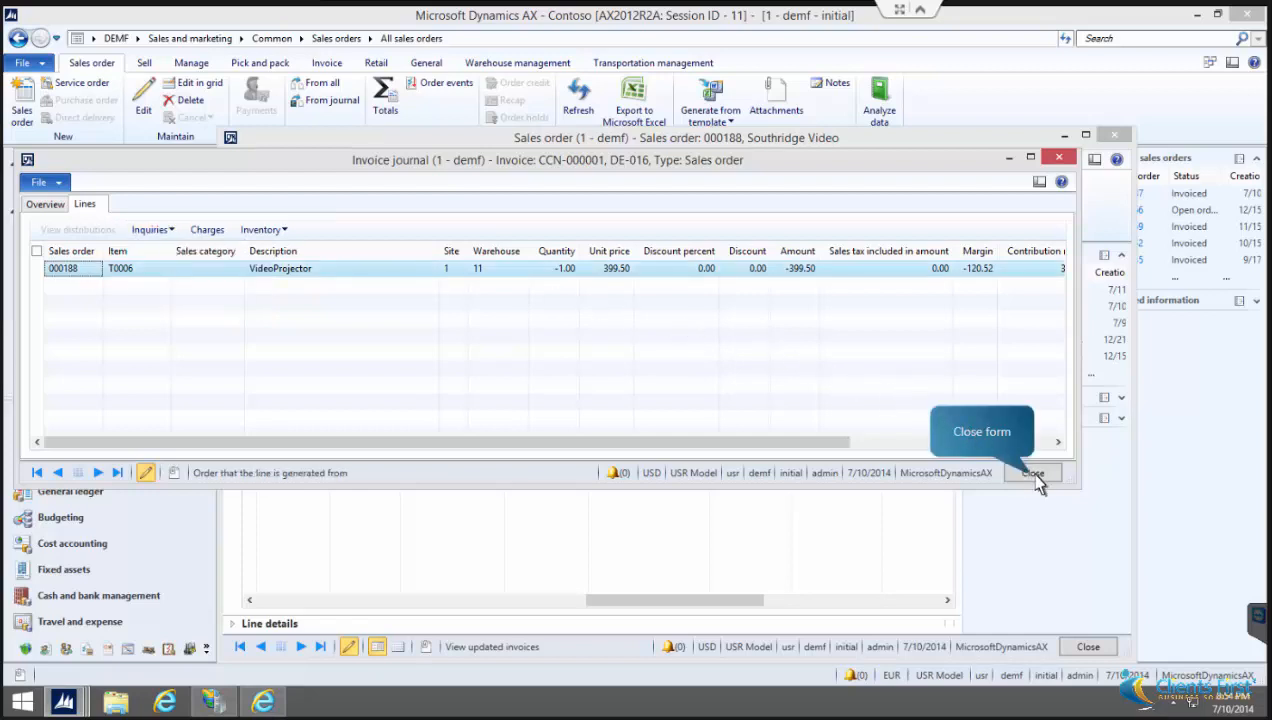
left_click(1032, 472)
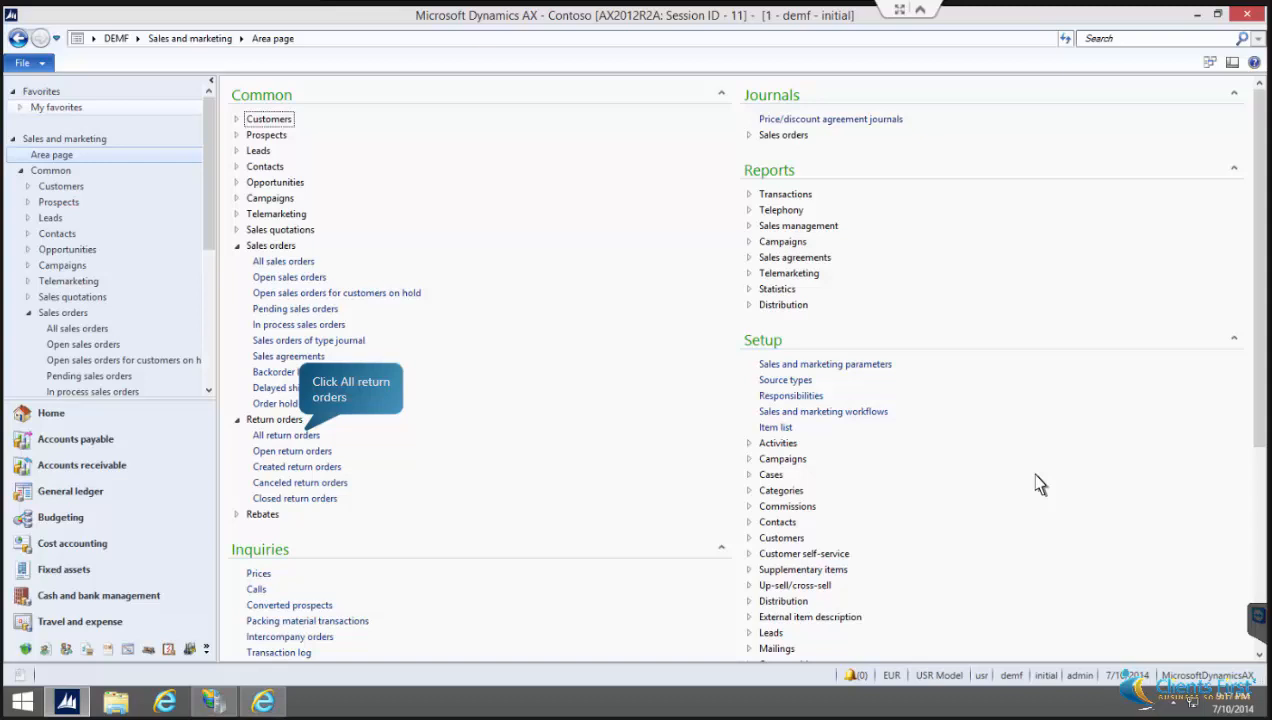
mouse_move(322, 445)
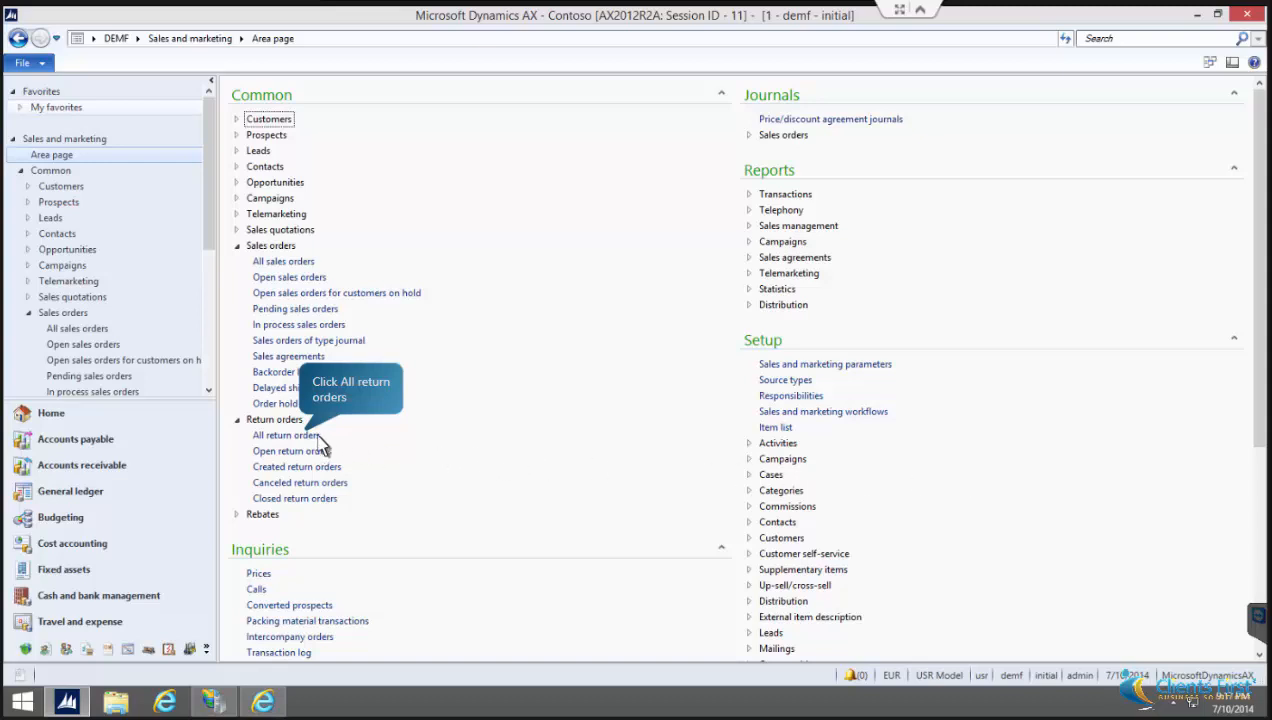
Step: Open All return orders to create a return order for Southridge Video
left_click(289, 434)
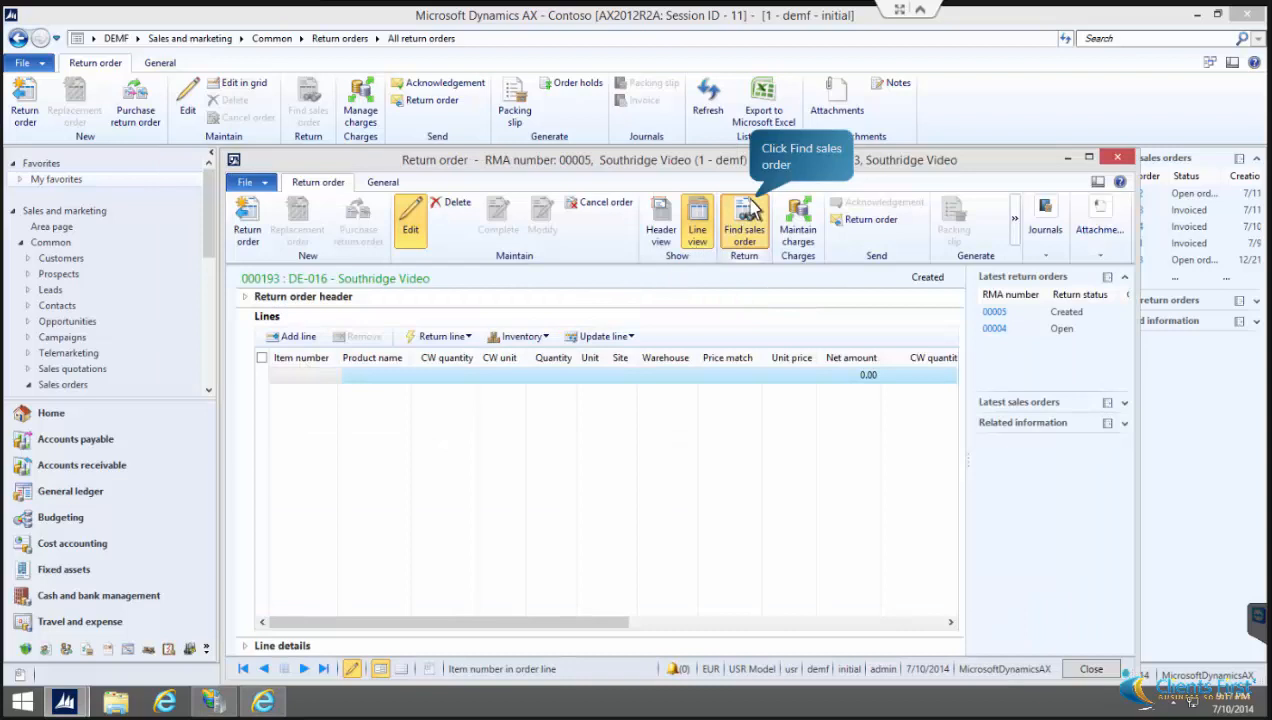
Step: Add one VideoProjector from invoice CIV-000166 of order 000184 as the return line
left_click(744, 220)
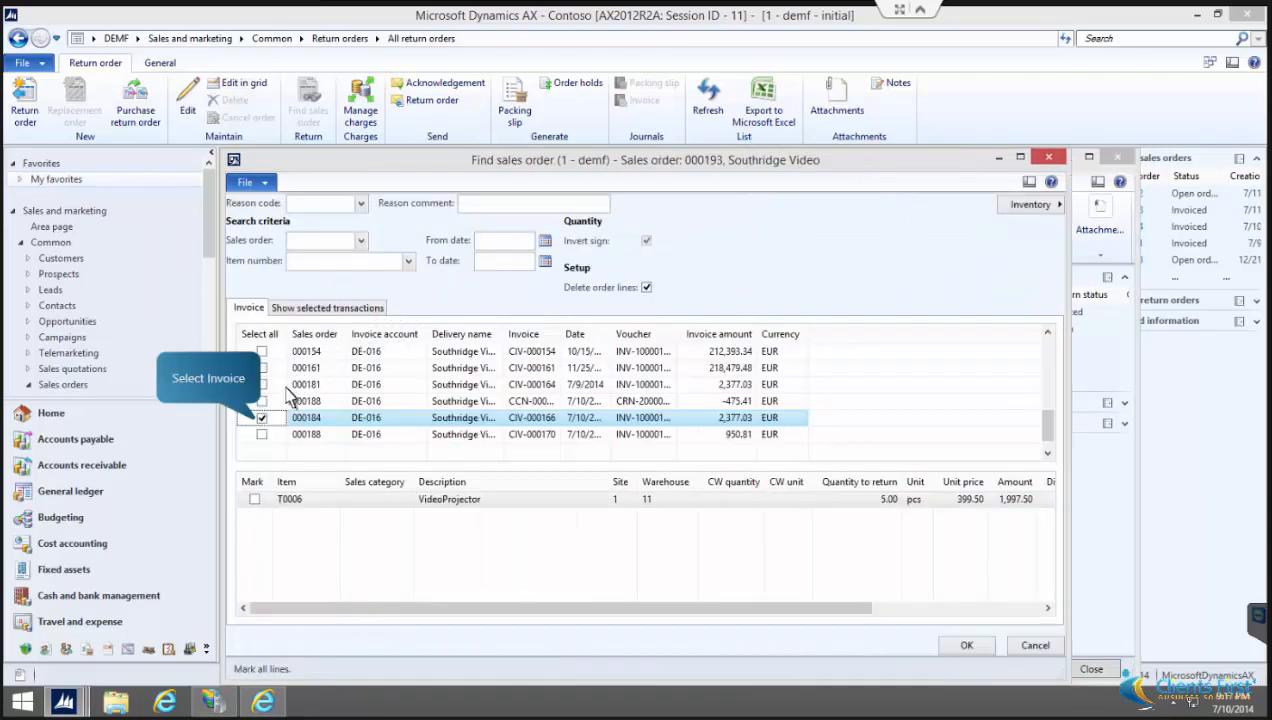
left_click(261, 417)
type("1")
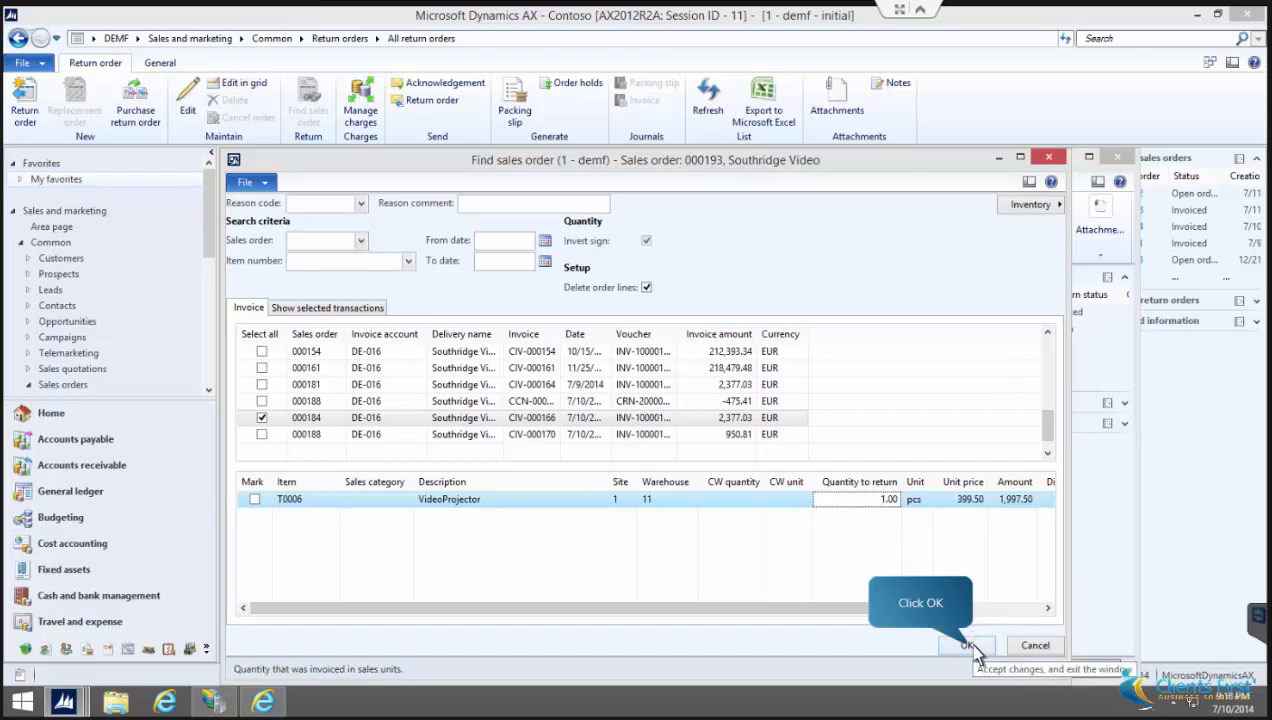
left_click(965, 645)
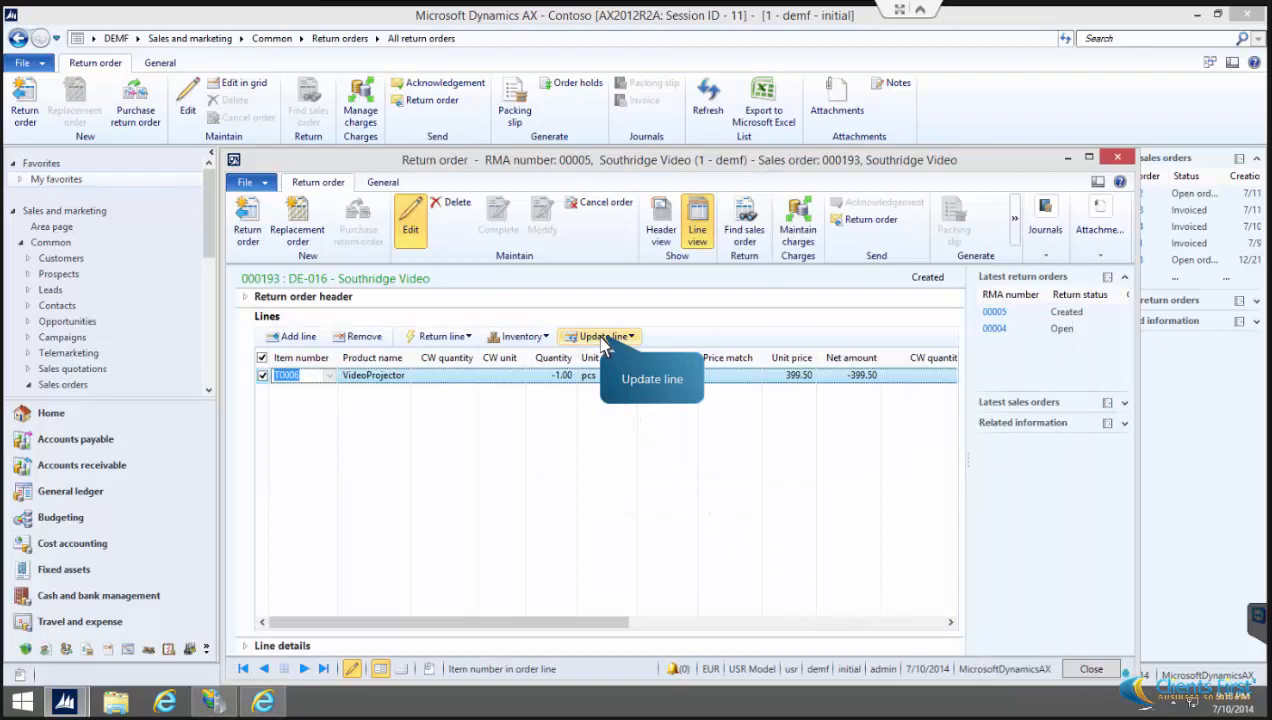
Step: Register the returned VideoProjector with disposition code 12 and post the registration
left_click(598, 336)
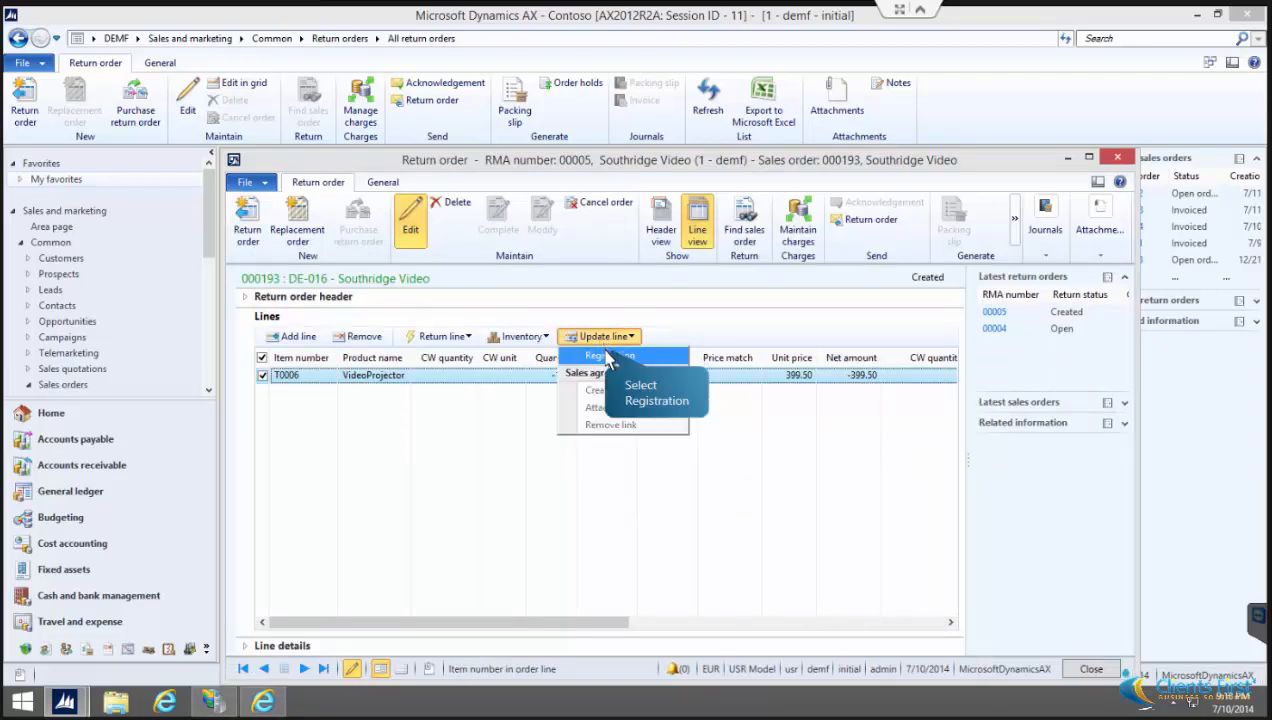
left_click(607, 356)
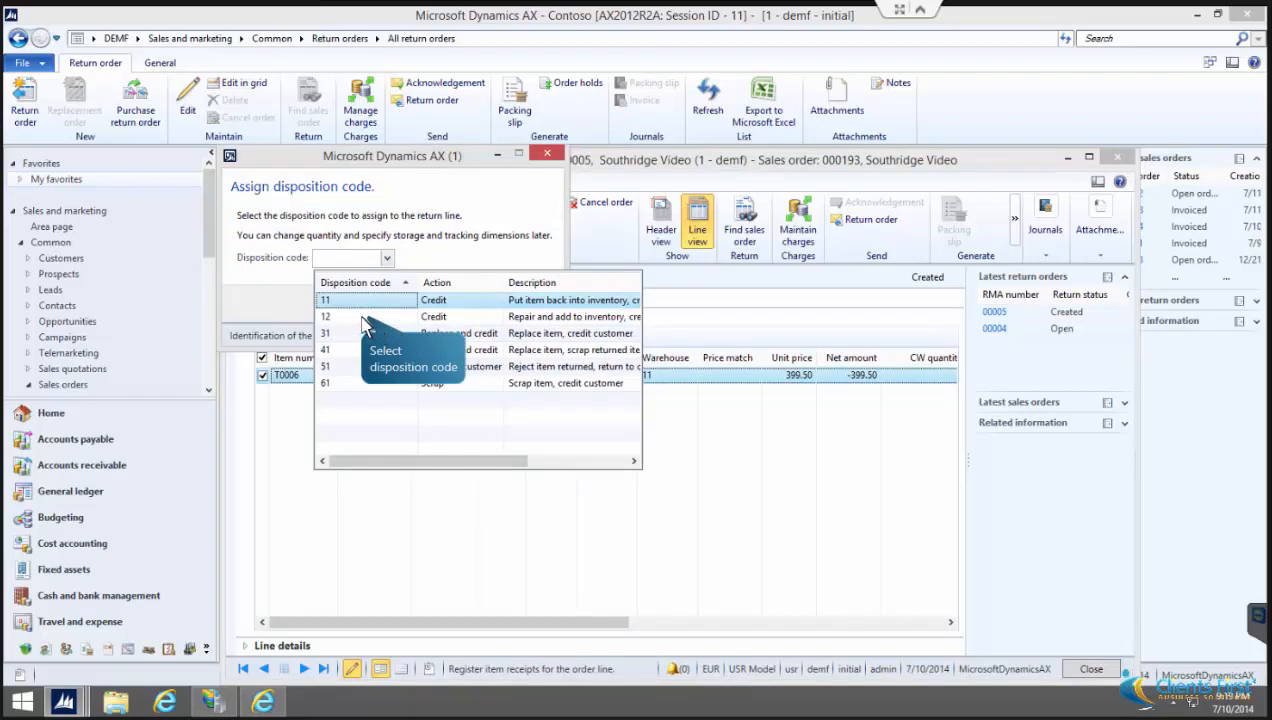
left_click(325, 316)
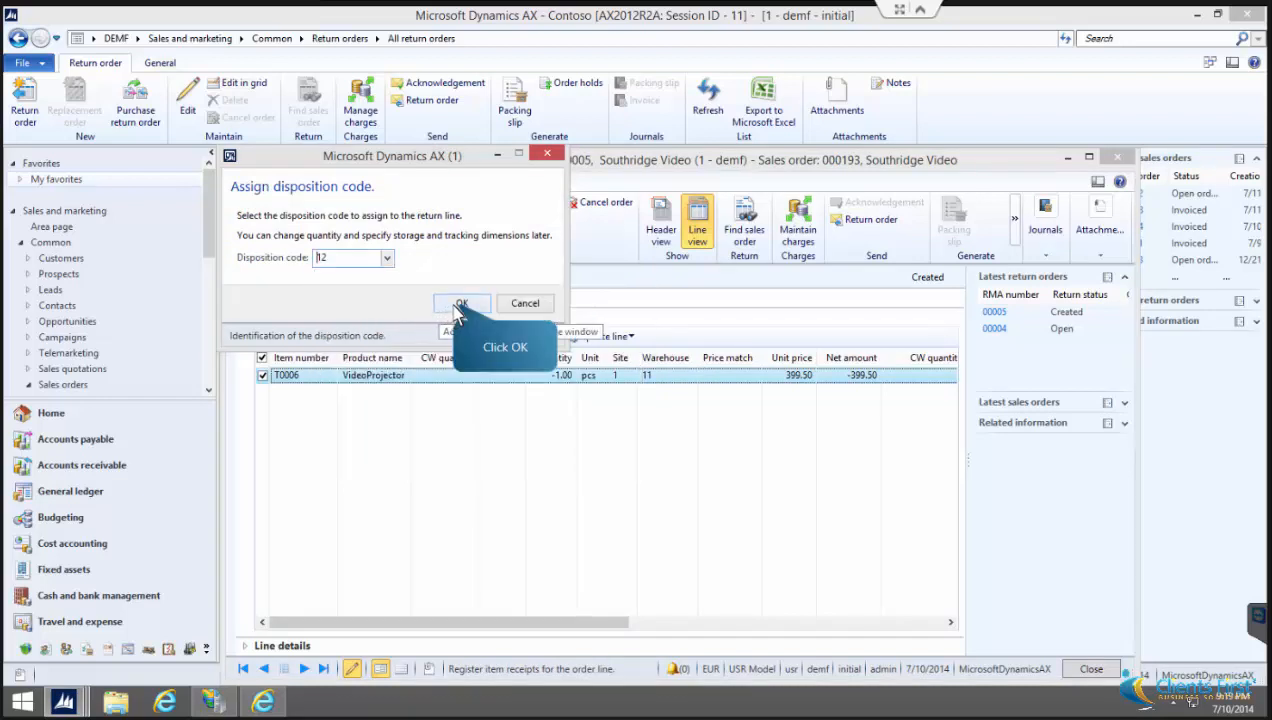
left_click(461, 303)
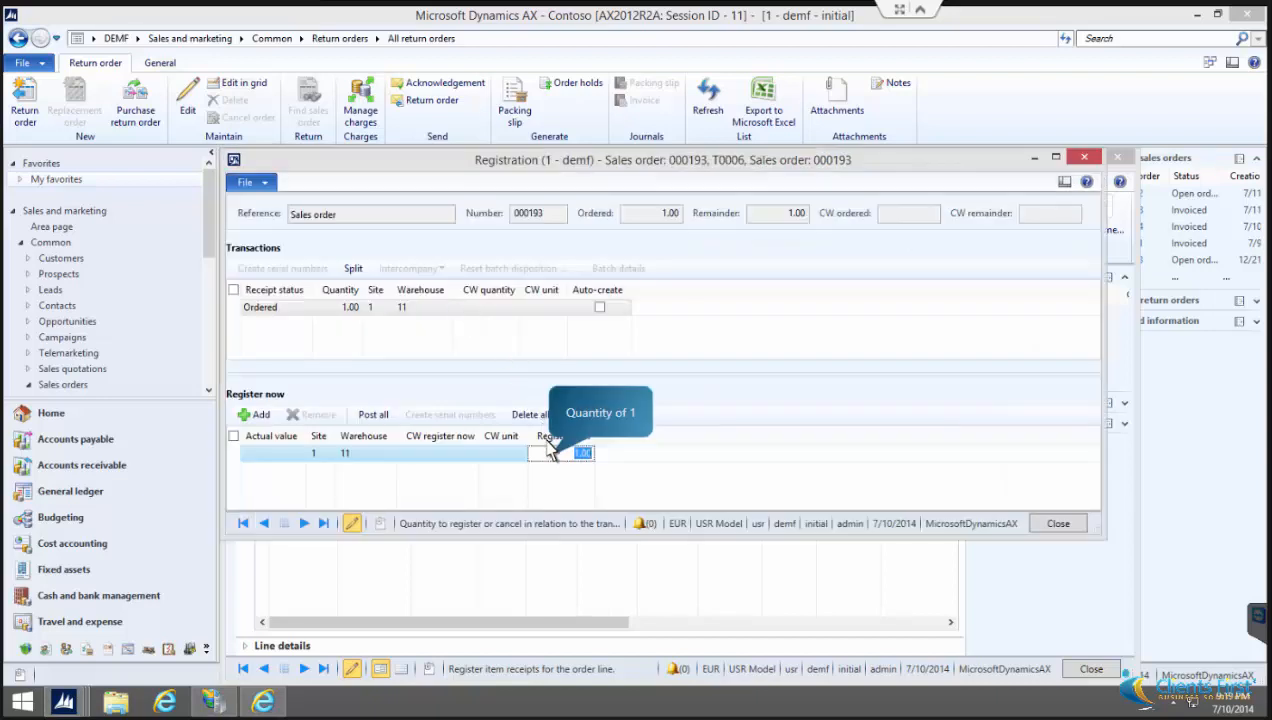
mouse_move(537, 462)
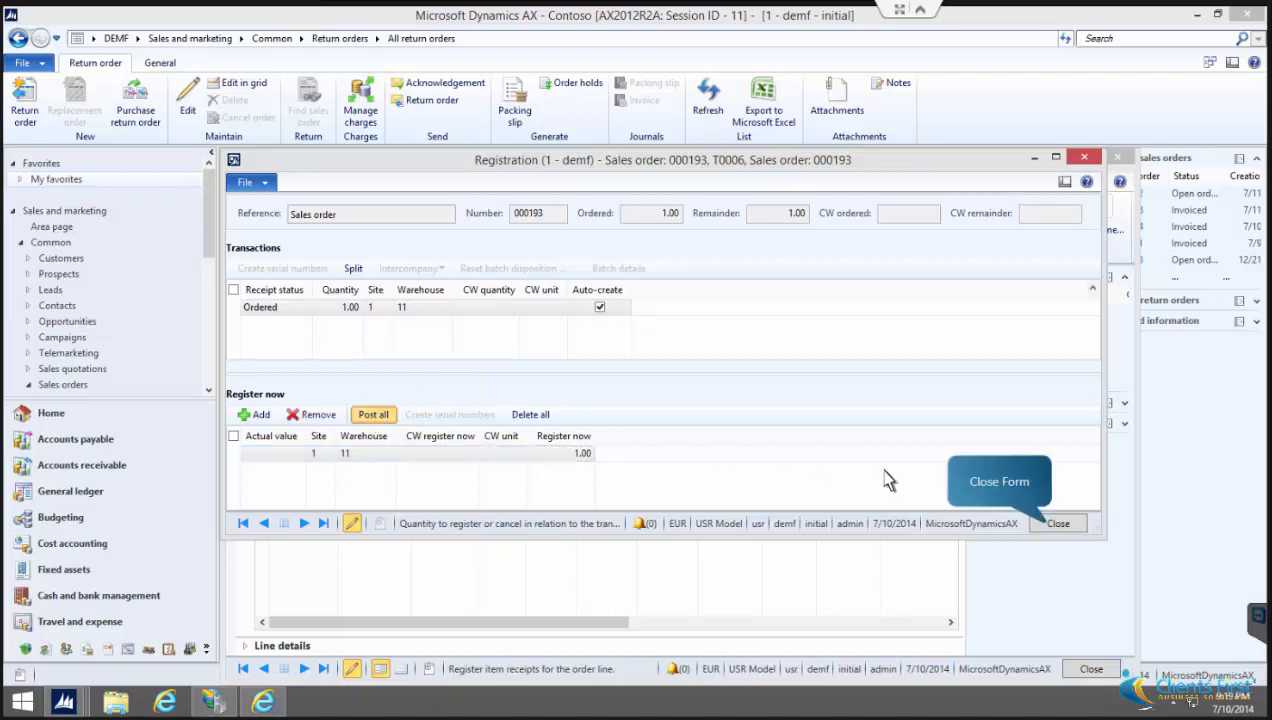
left_click(373, 414)
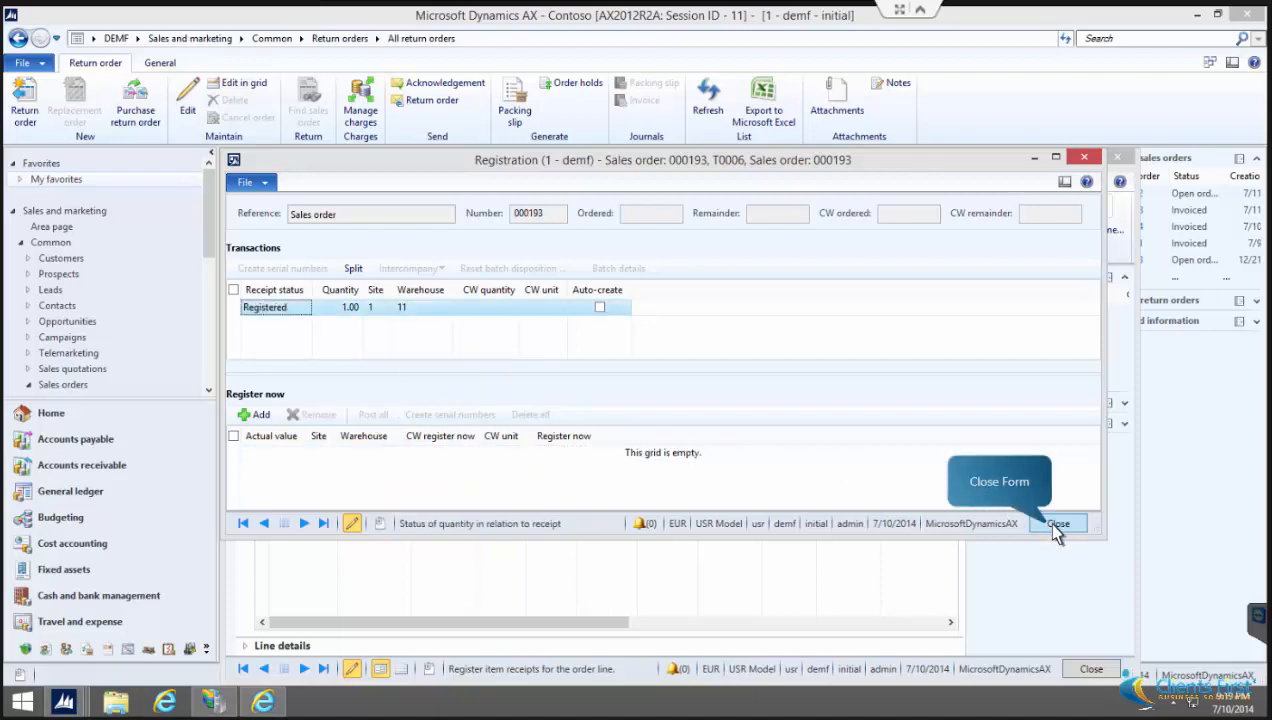
left_click(1058, 523)
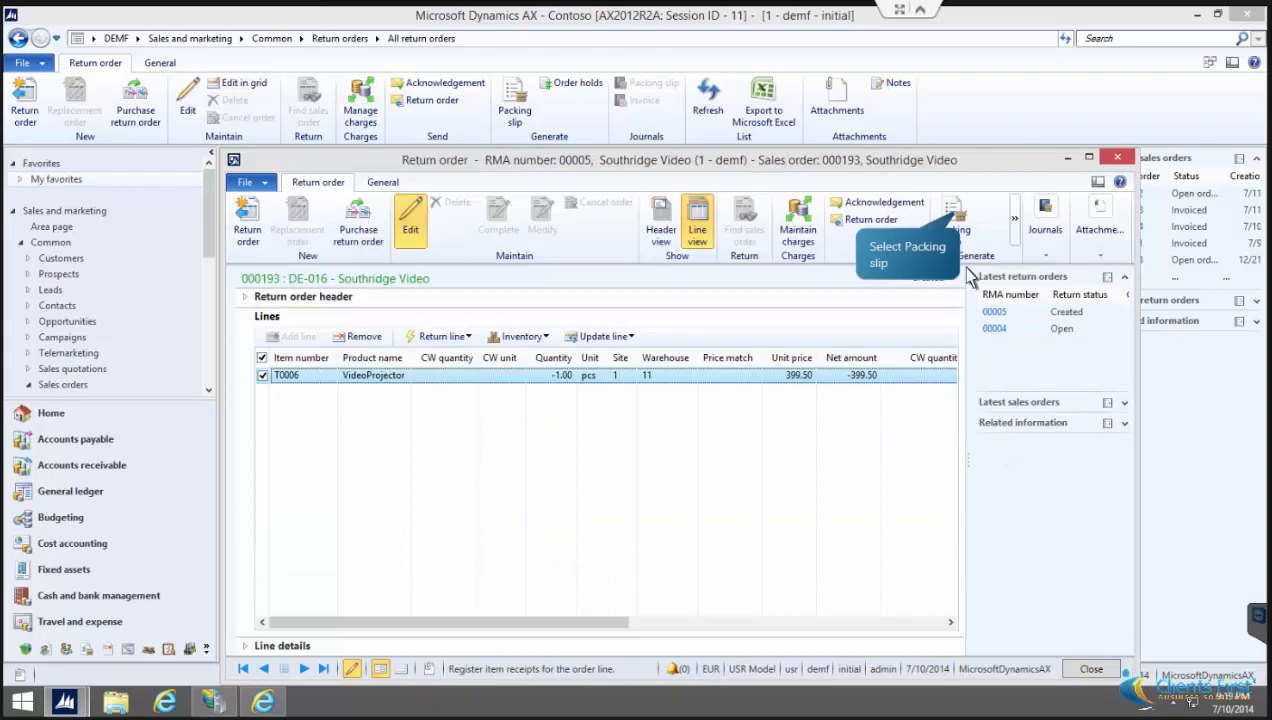
Step: Post the packing slip for return order RMA 00005
left_click(514, 108)
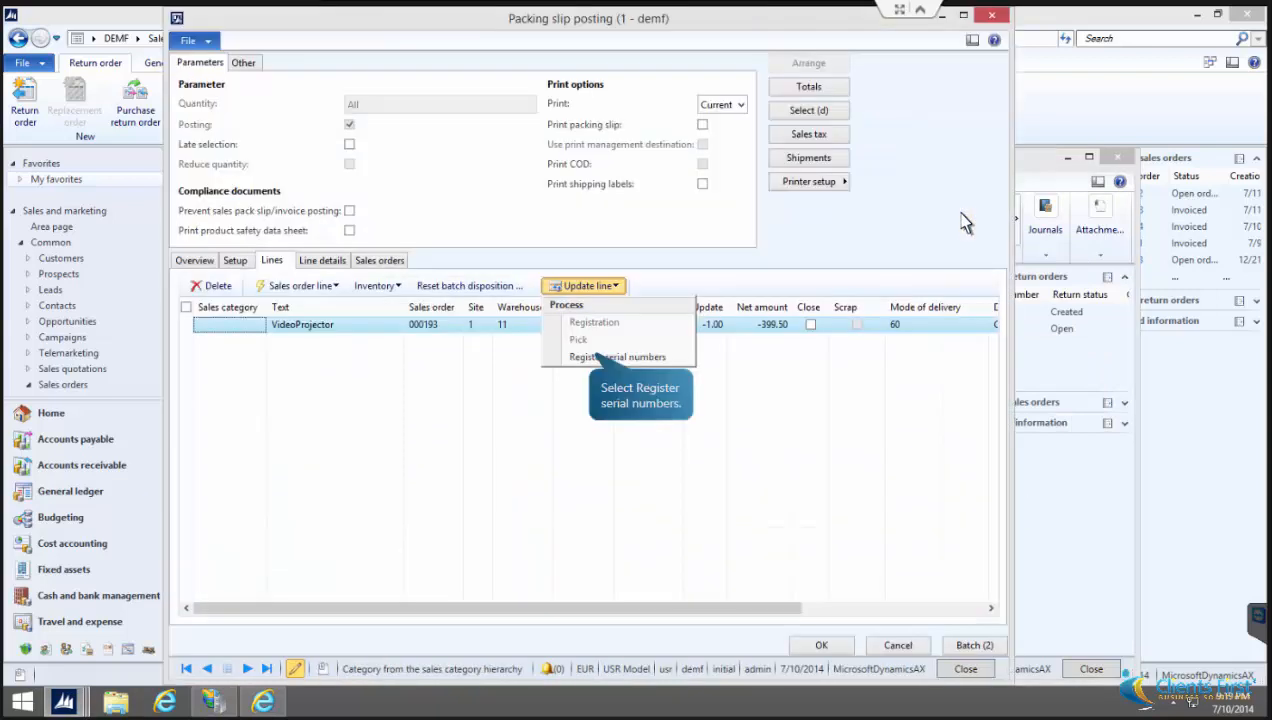
mouse_move(617, 357)
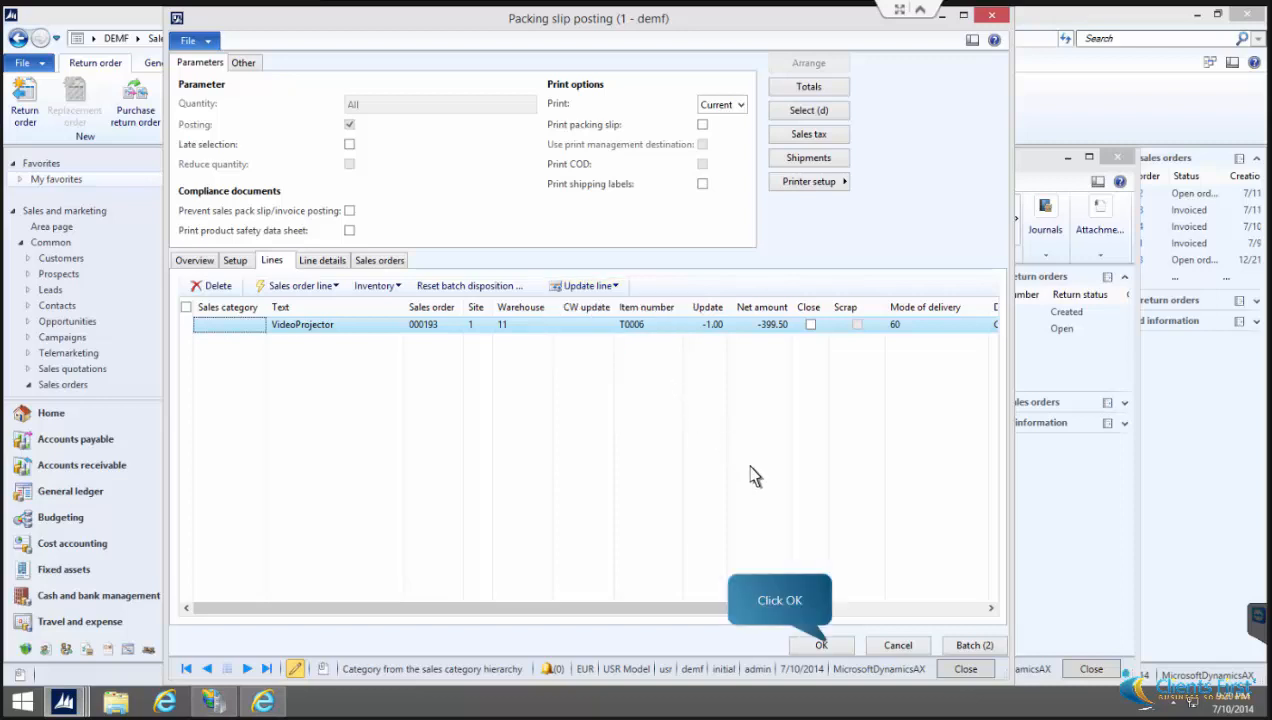
mouse_move(821, 645)
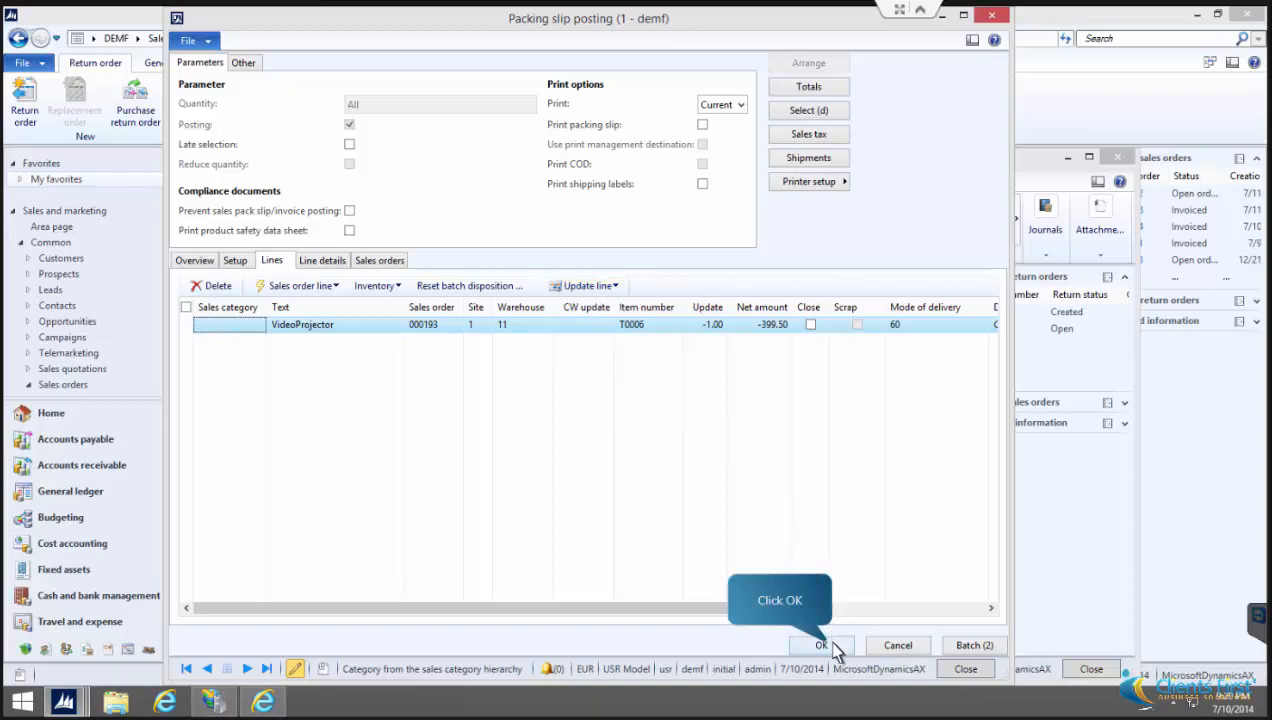
left_click(821, 645)
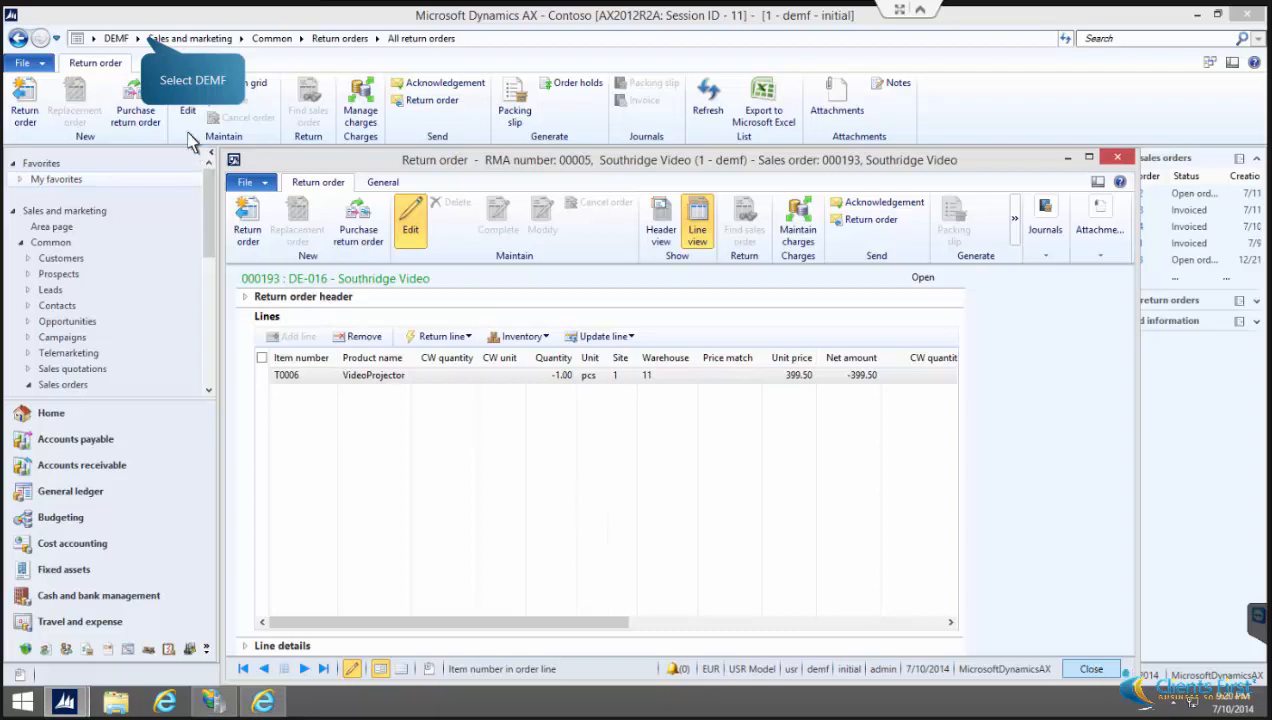
Step: Open Item tracing from Inventory management and enter item number T0006
left_click(140, 38)
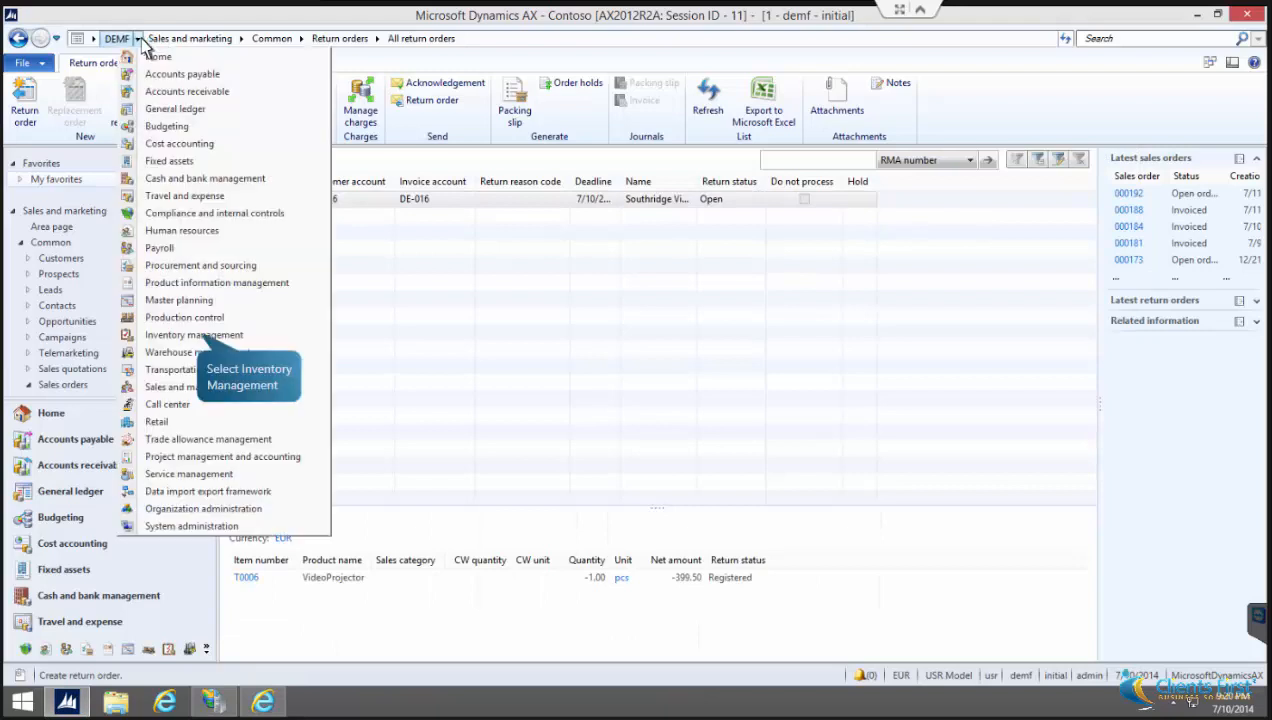
mouse_move(194, 334)
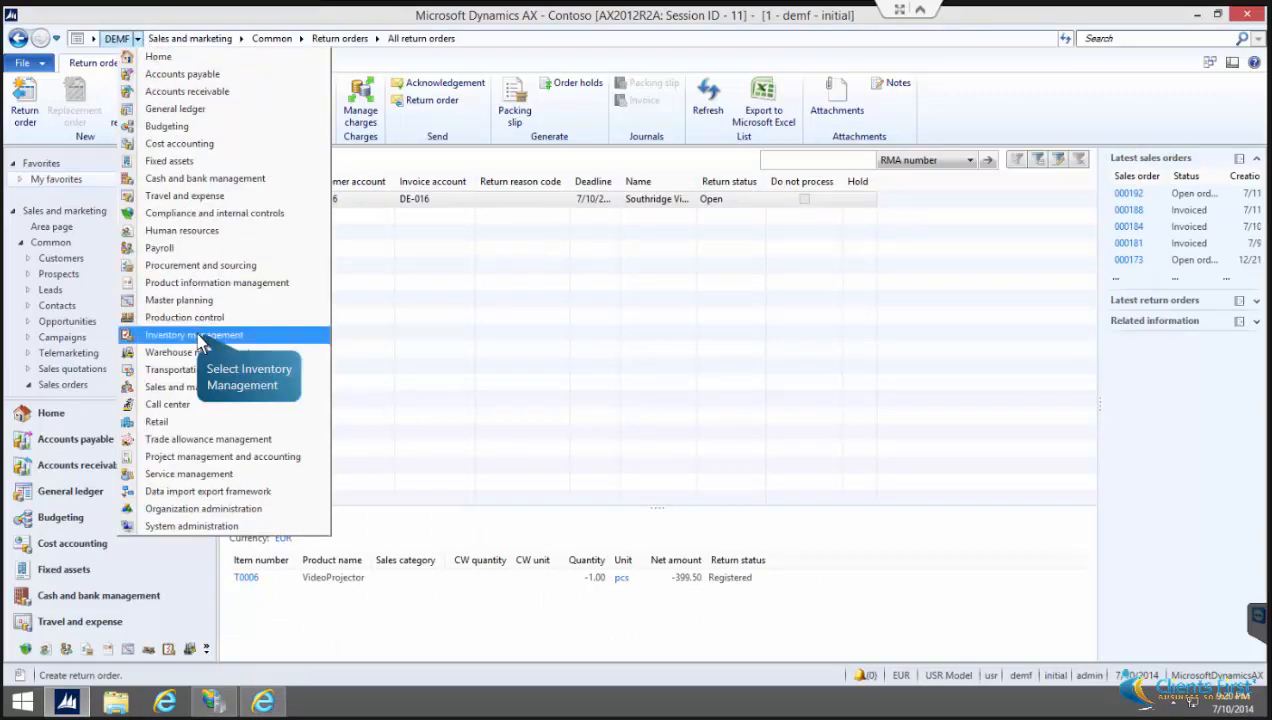
left_click(194, 334)
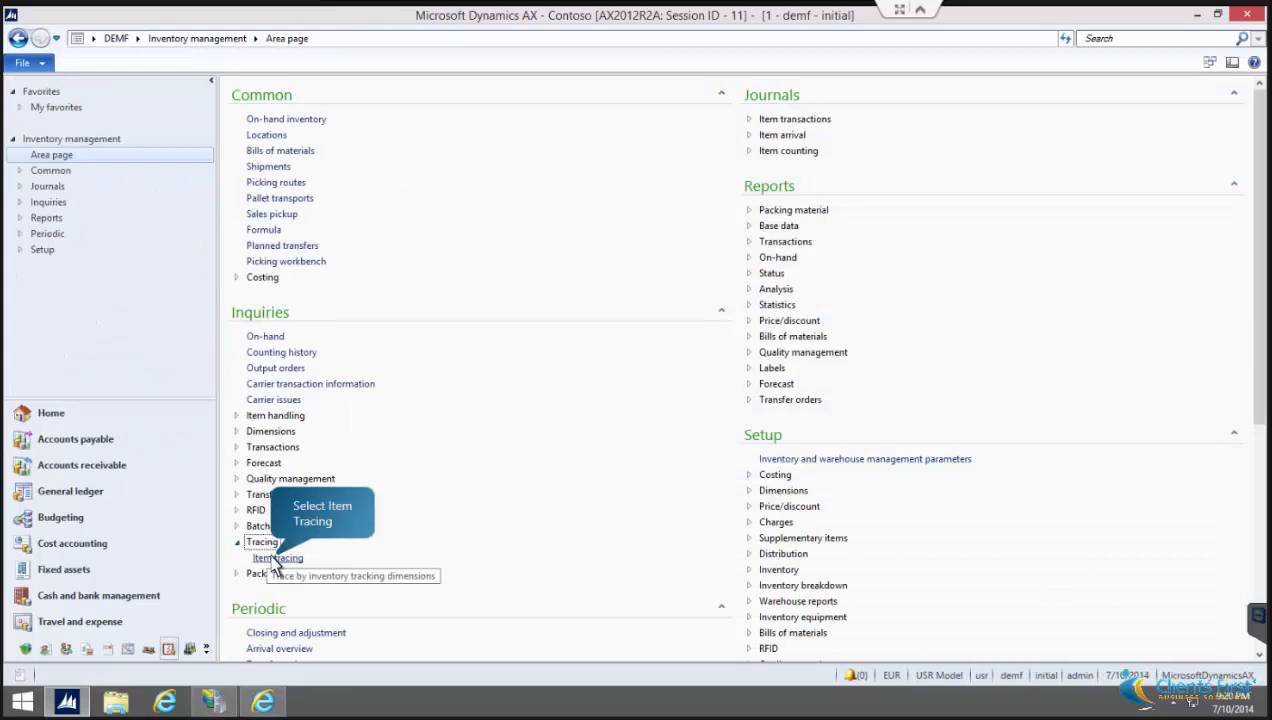
left_click(277, 557)
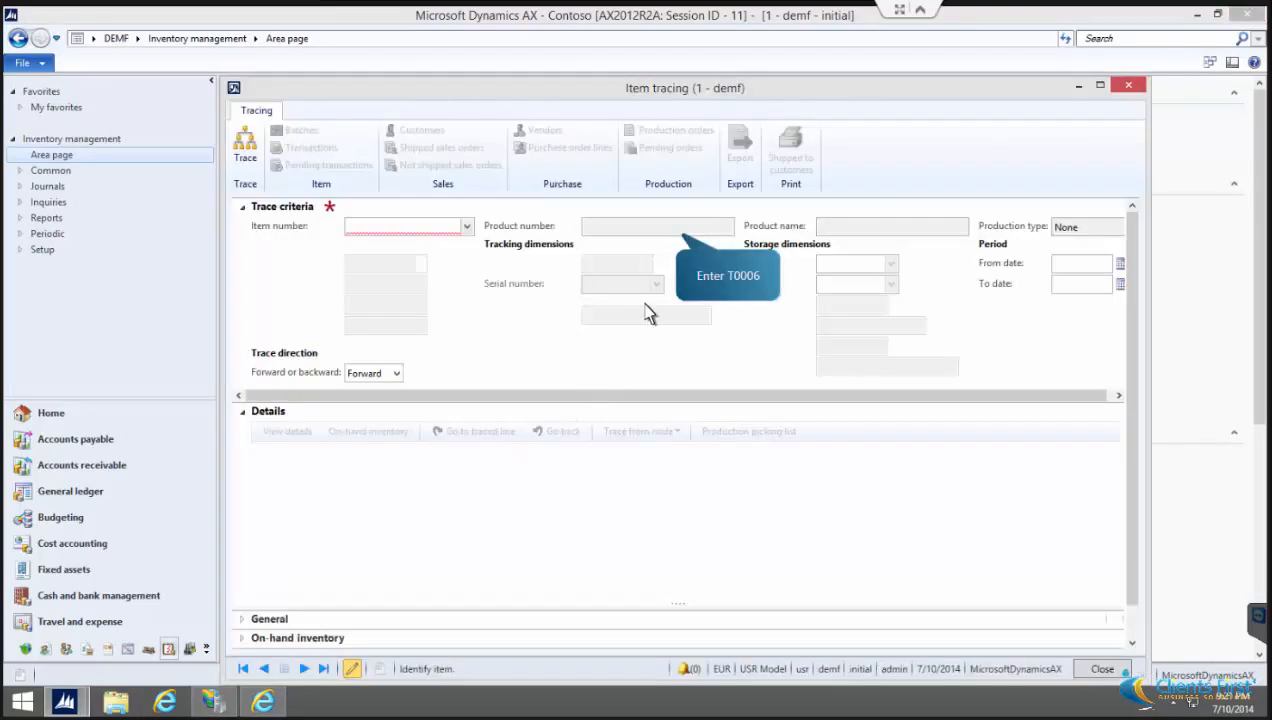
type("T0006")
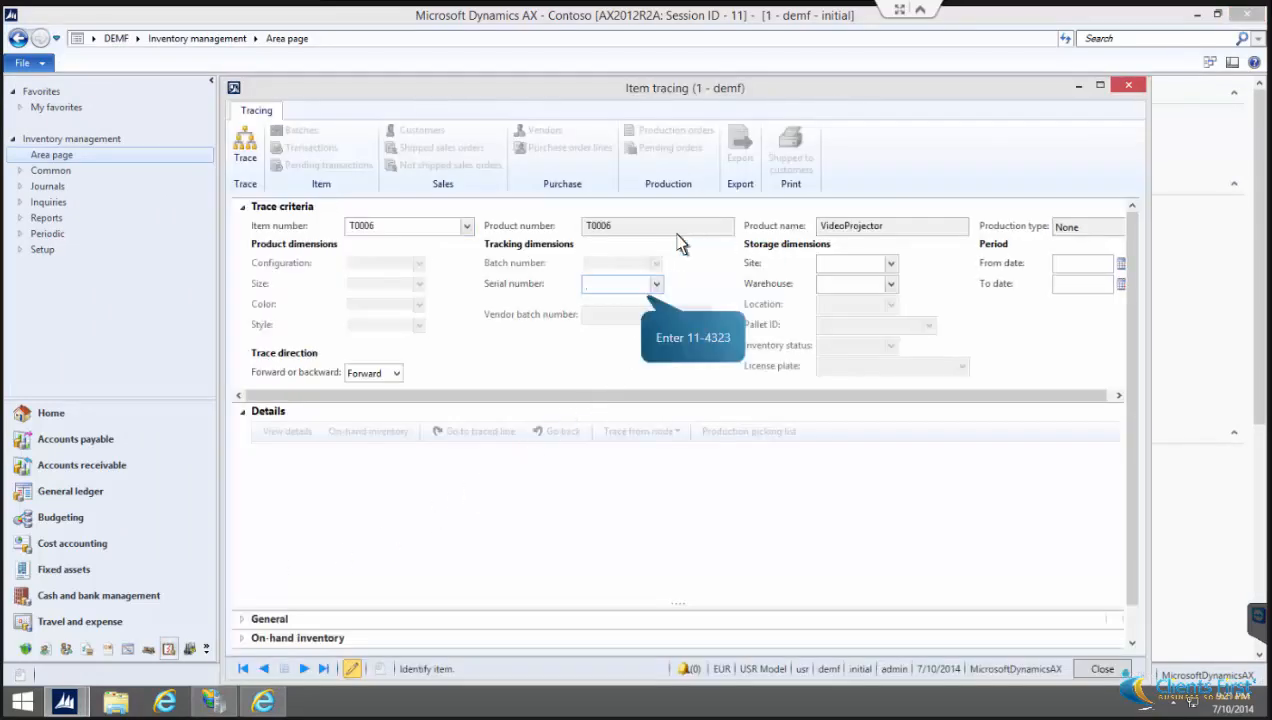